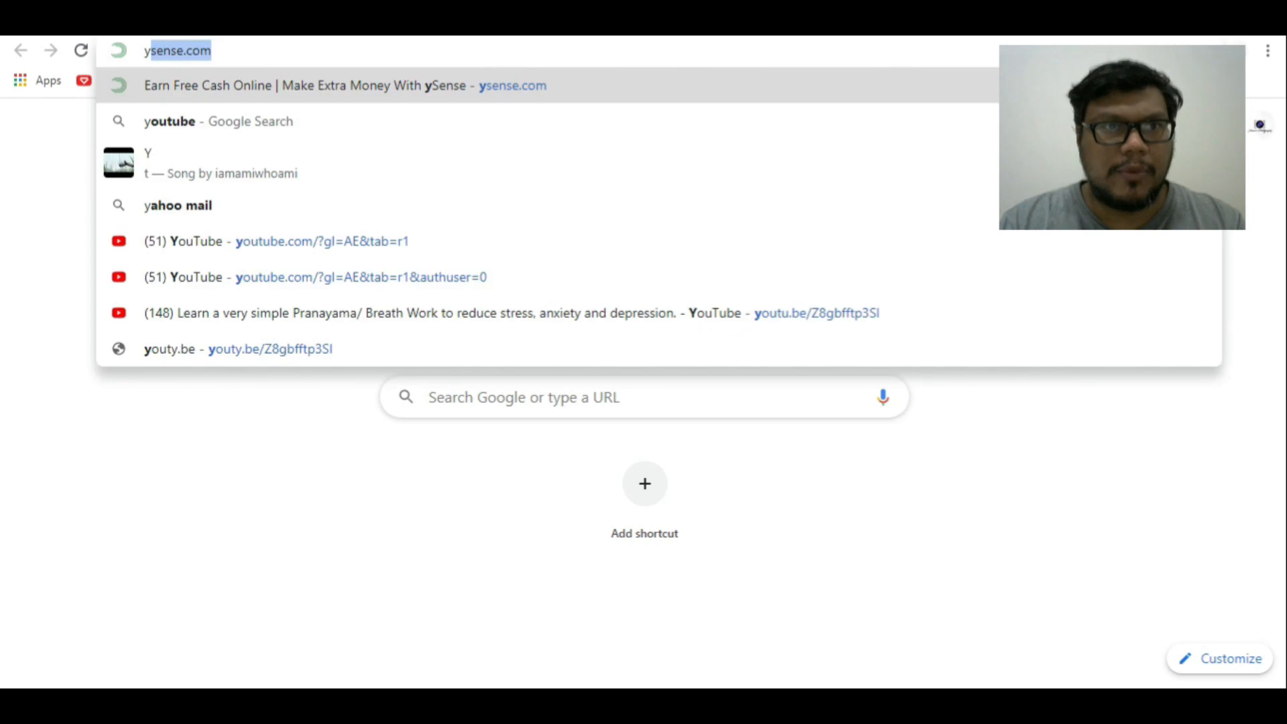
Load ysense.com to reach the ySense sign-up home page.
{"action": "key", "text": "Enter"}
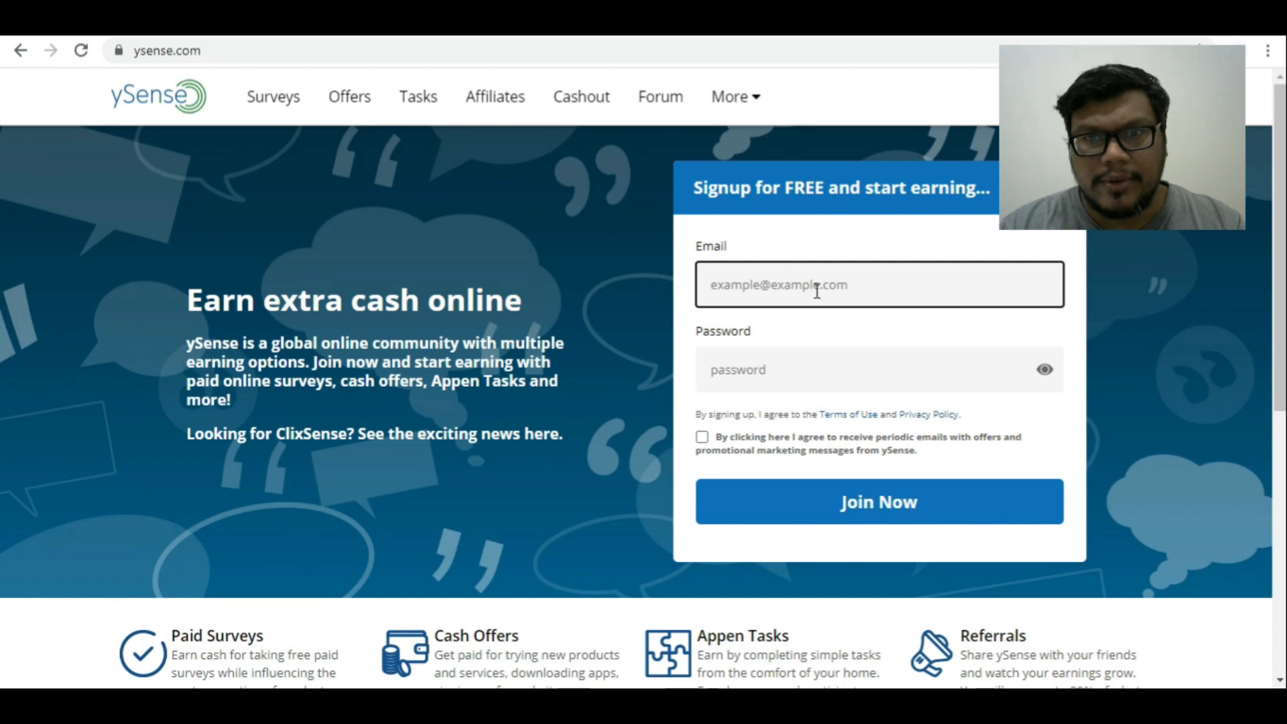
Scroll down the Account Summary dashboard to see balances and the daily checklist bonus.
{"action": "scroll", "scroll_direction": "down", "scroll_amount": 3}
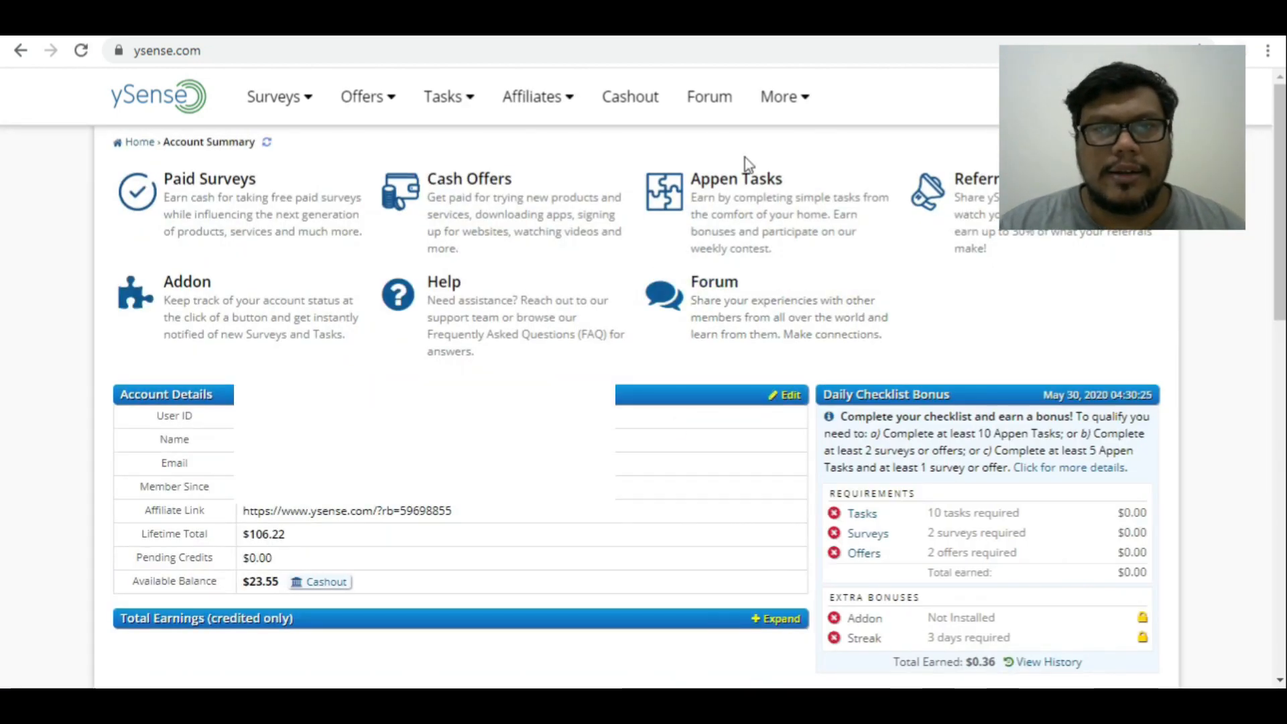
{"action": "mouse_move", "coordinate": [175, 227]}
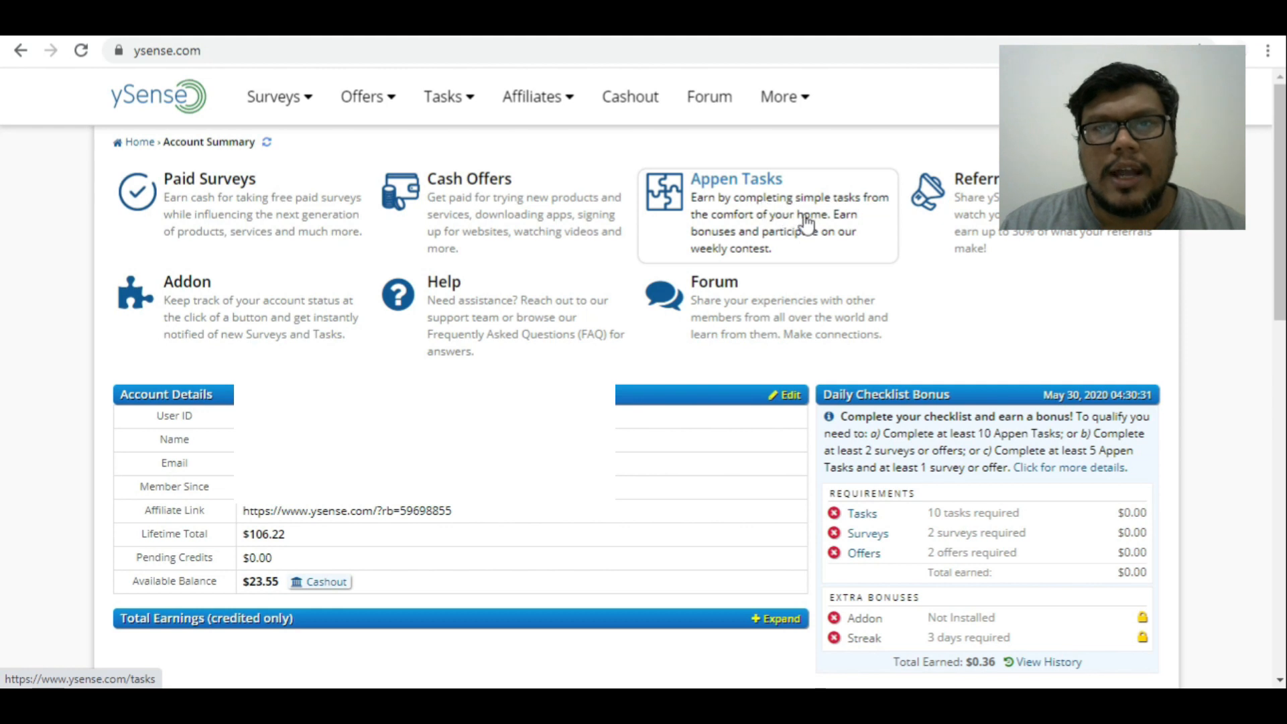
{"action": "mouse_move", "coordinate": [204, 305]}
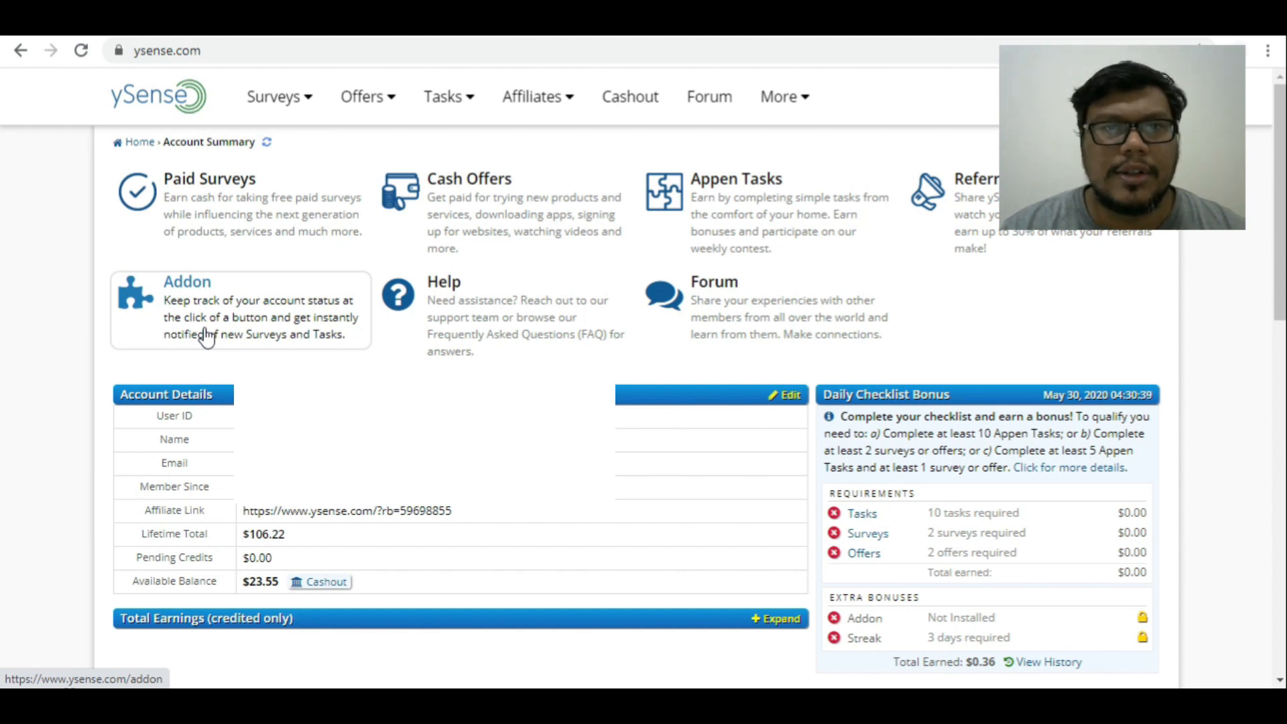
{"action": "mouse_move", "coordinate": [555, 288]}
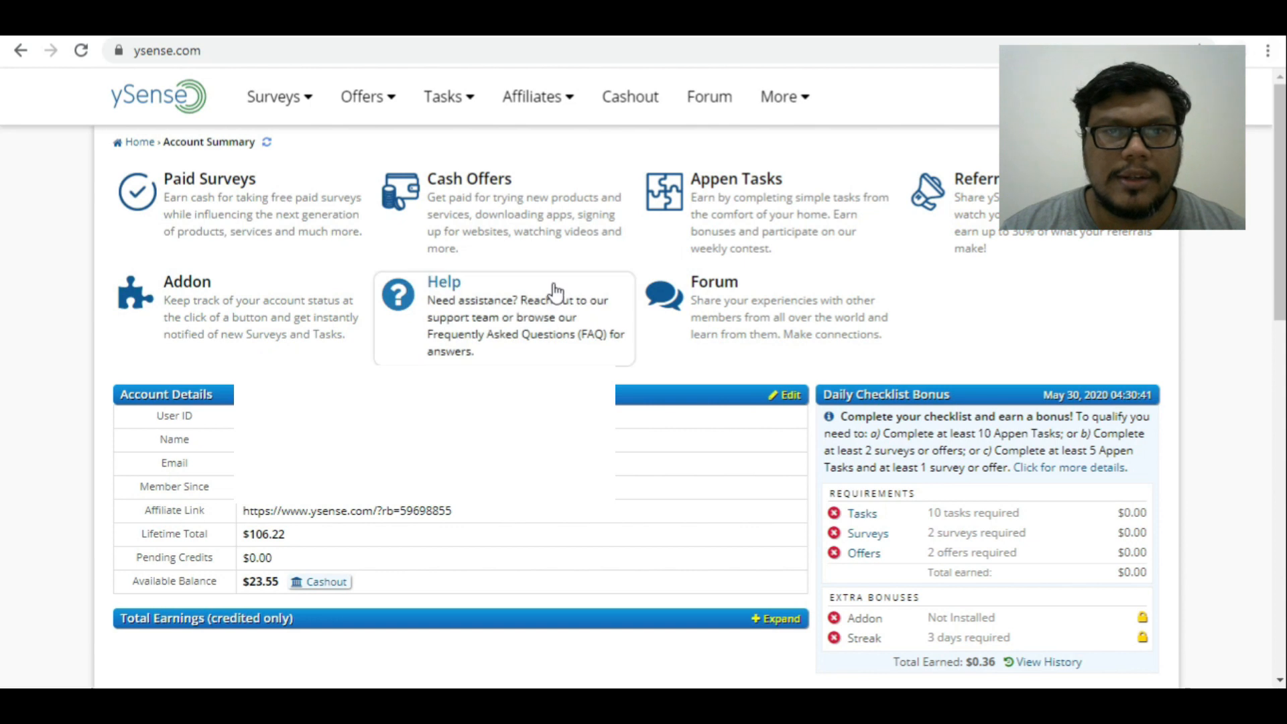
{"action": "mouse_move", "coordinate": [660, 323]}
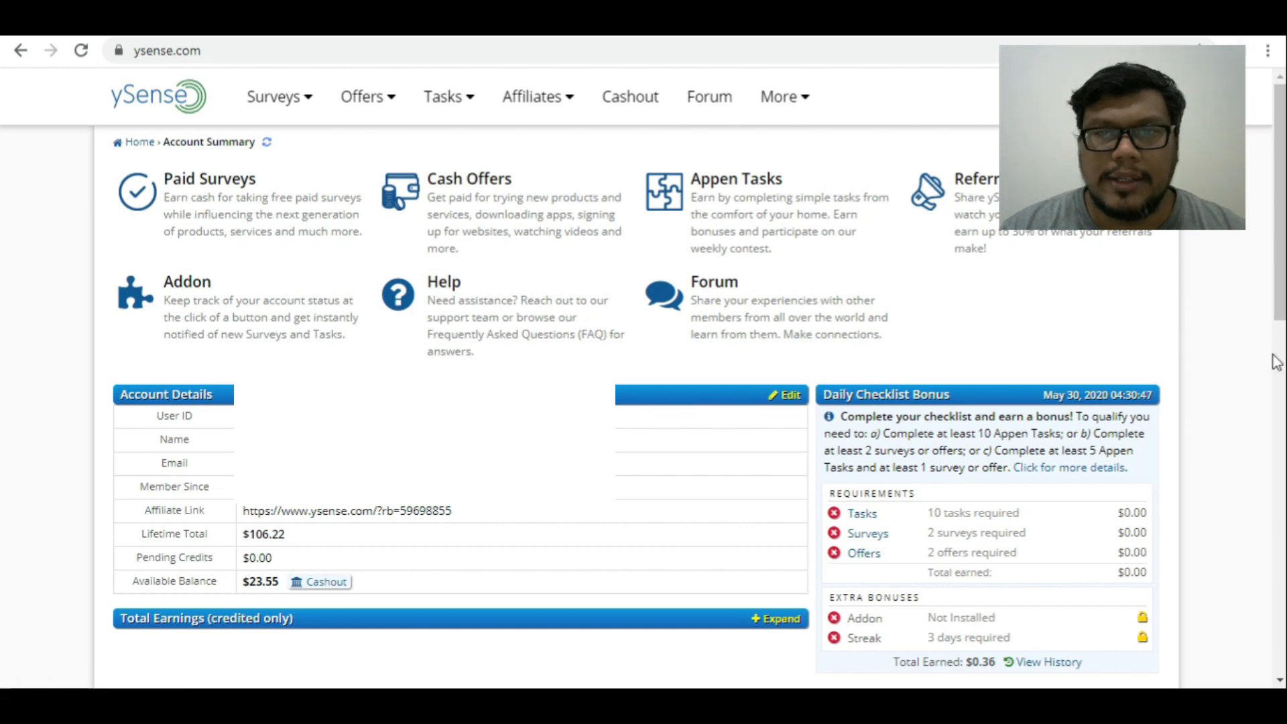
{"action": "scroll", "scroll_direction": "down", "scroll_amount": 3}
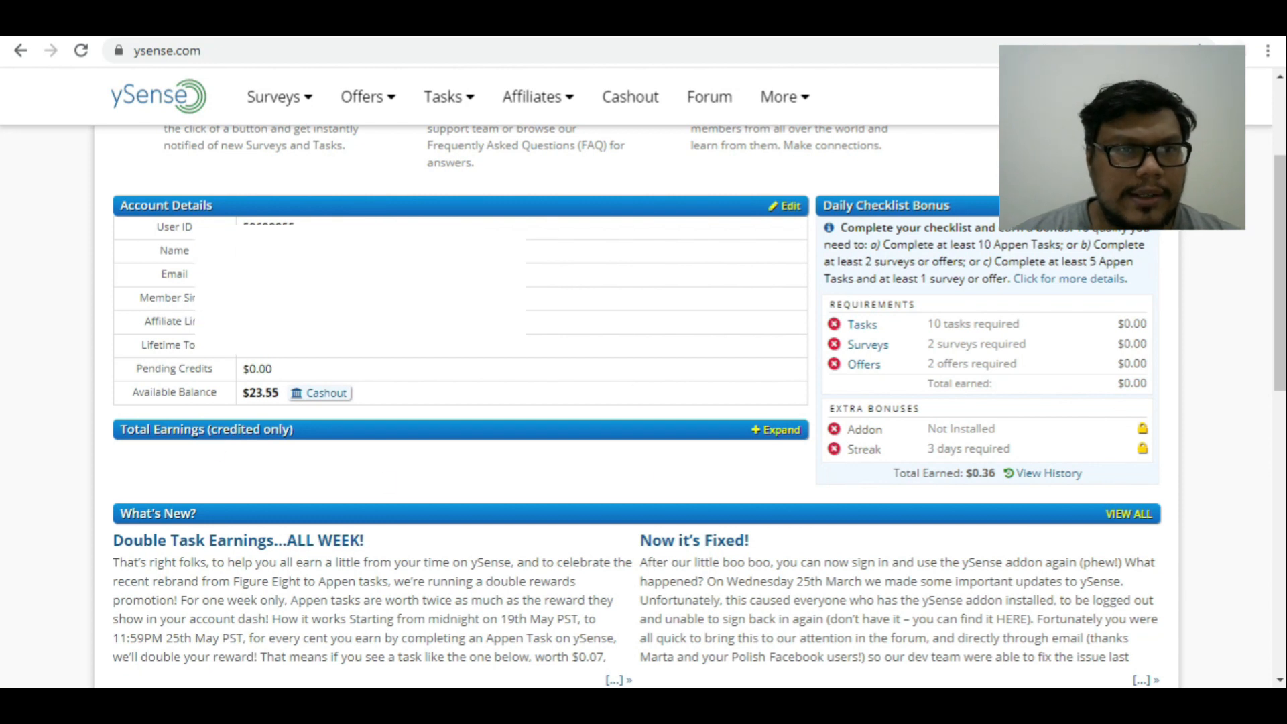
{"action": "mouse_move", "coordinate": [194, 351]}
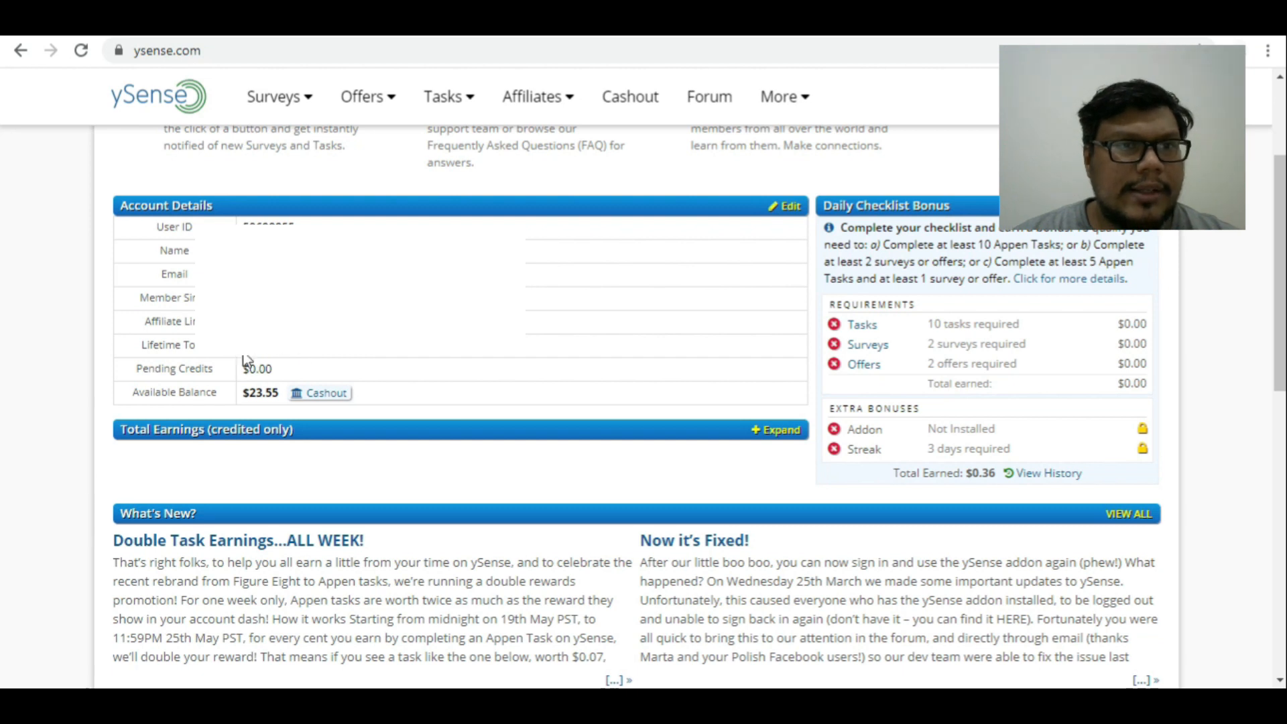
{"action": "mouse_move", "coordinate": [303, 360]}
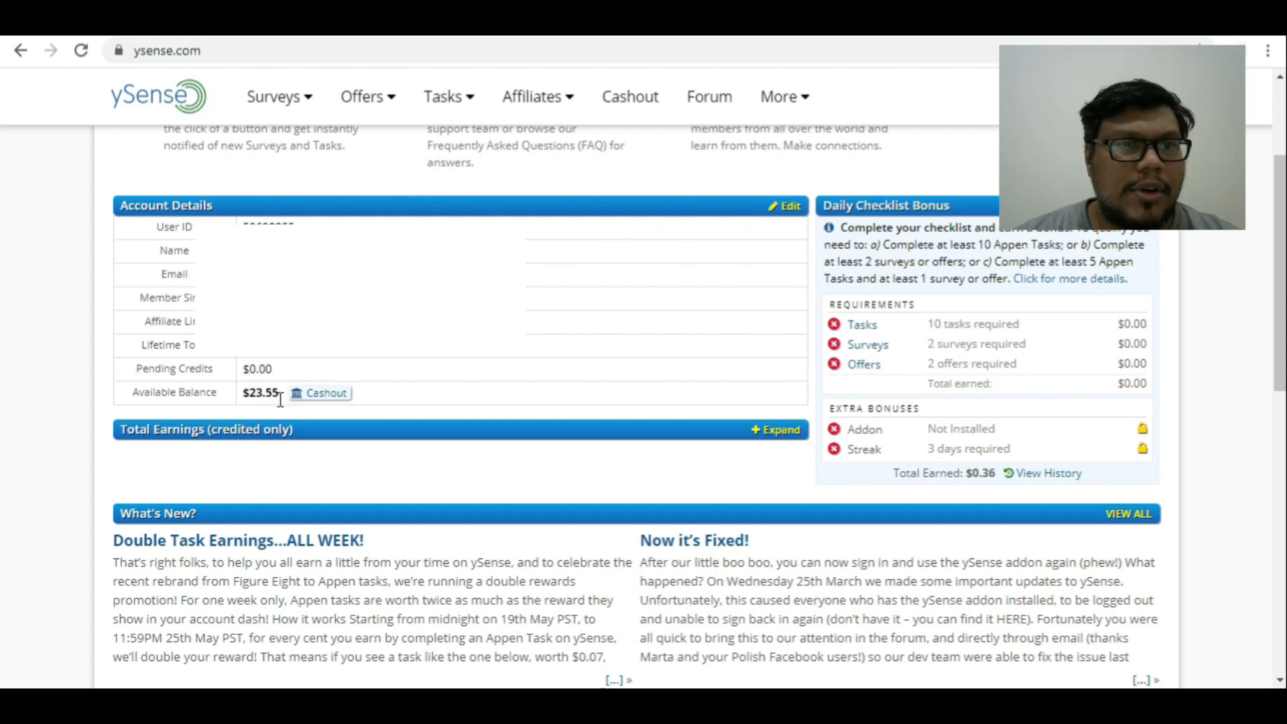
{"action": "mouse_move", "coordinate": [330, 400]}
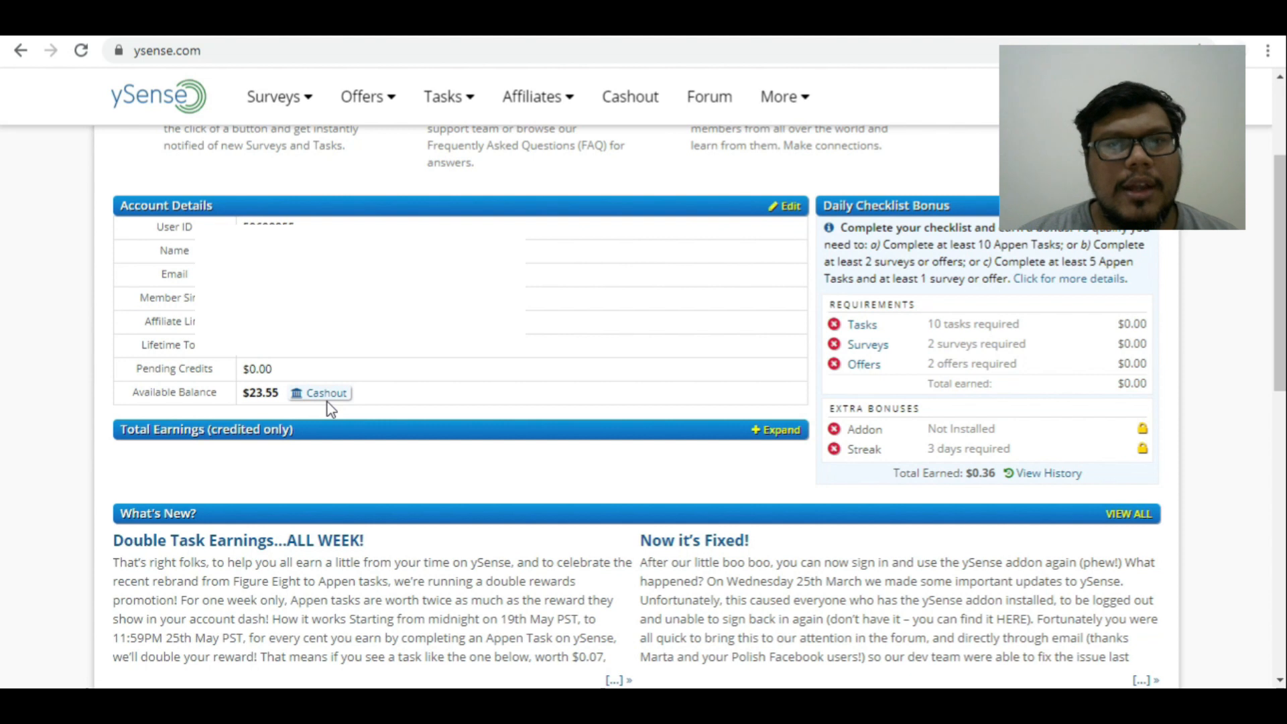
{"action": "mouse_move", "coordinate": [307, 416]}
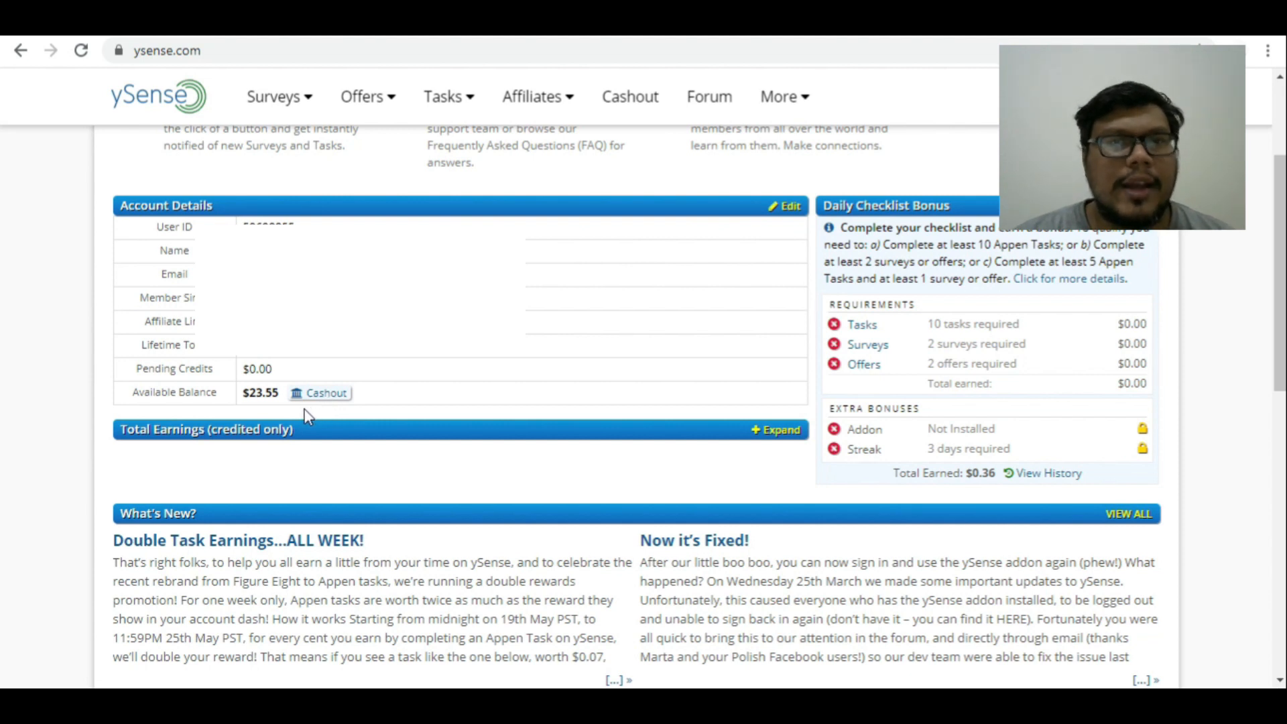
{"action": "mouse_move", "coordinate": [396, 383]}
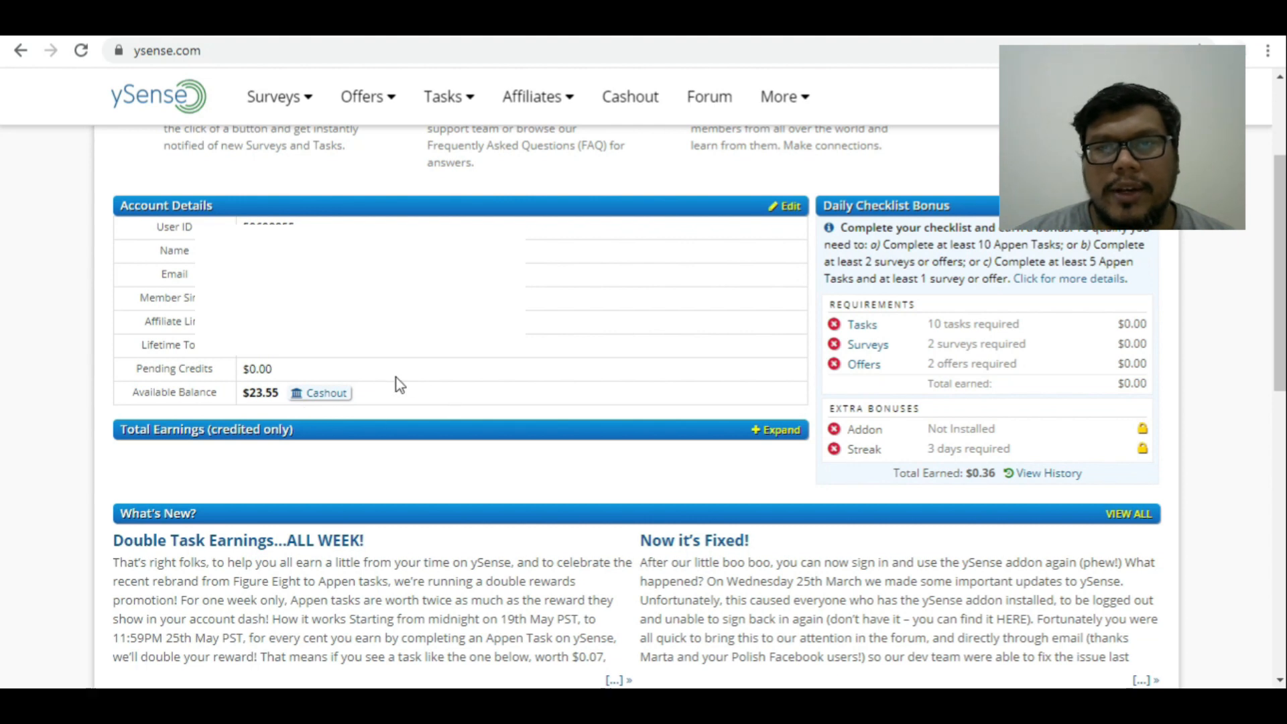
{"action": "scroll", "scroll_direction": "up", "scroll_amount": 3}
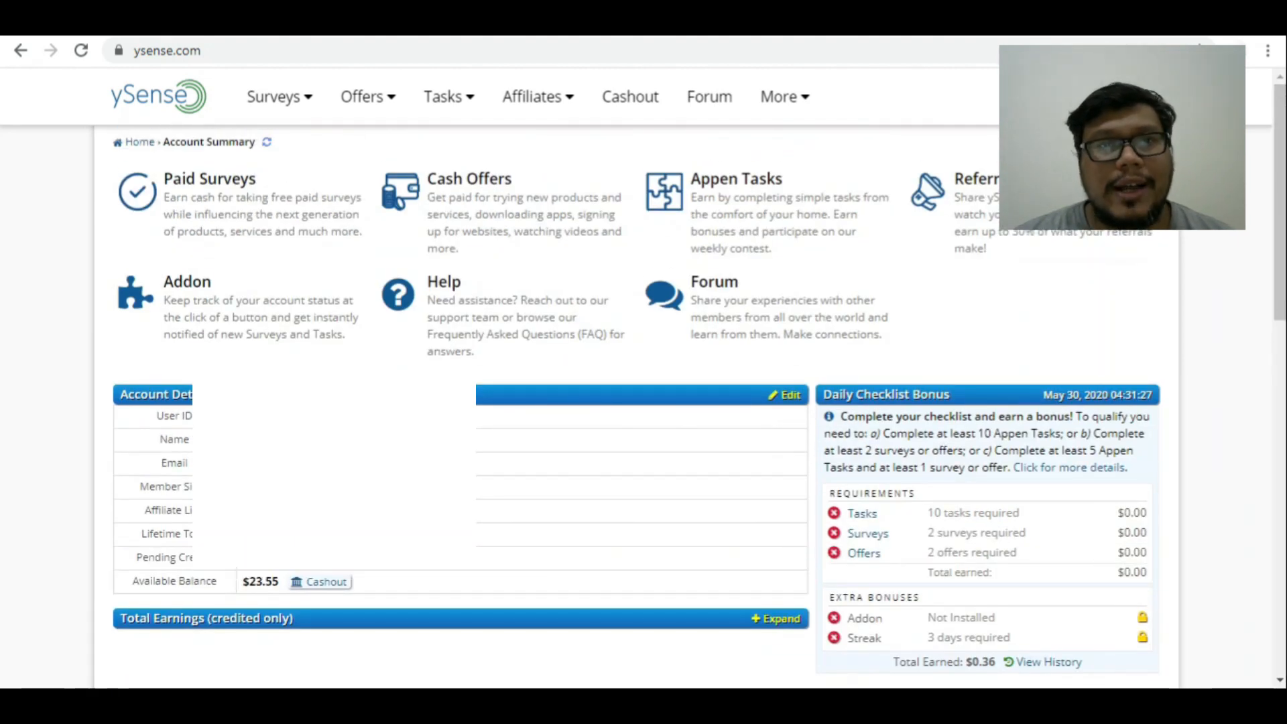
{"action": "left_click", "coordinate": [273, 96]}
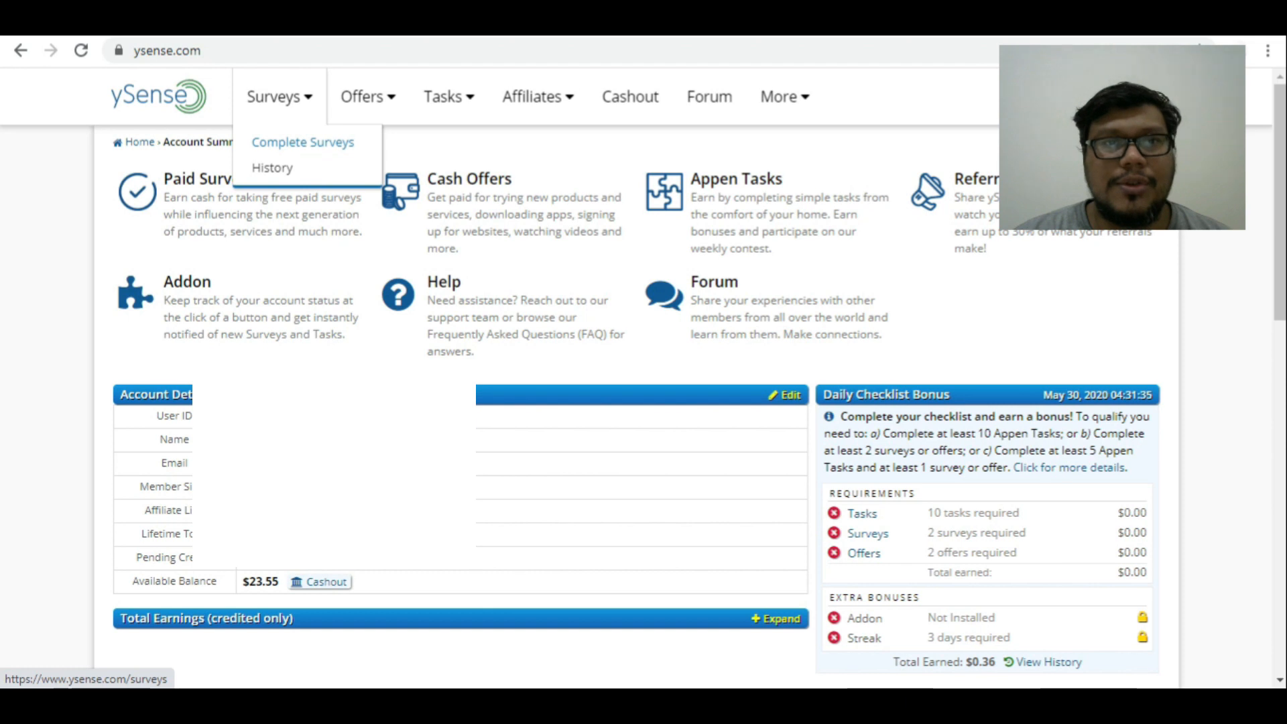
Go to Surveys > Complete Surveys to list available surveys and their payouts.
{"action": "left_click", "coordinate": [301, 142]}
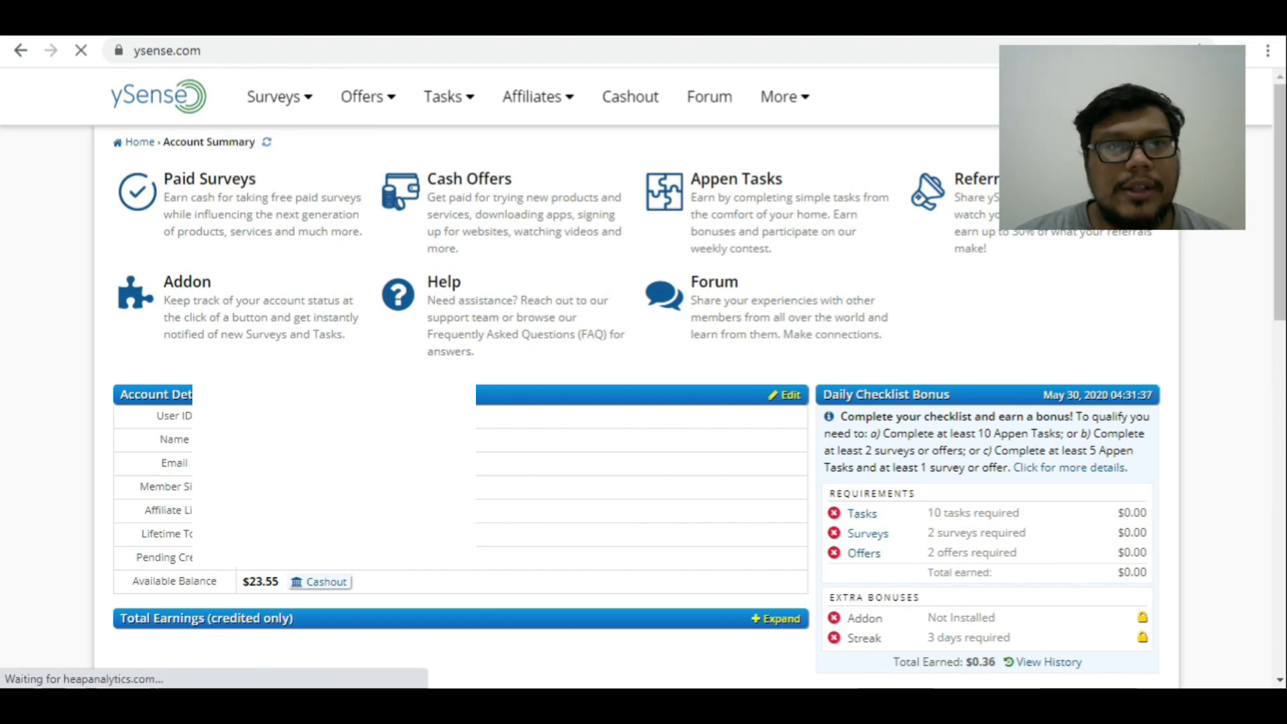
{"action": "left_click", "coordinate": [273, 96]}
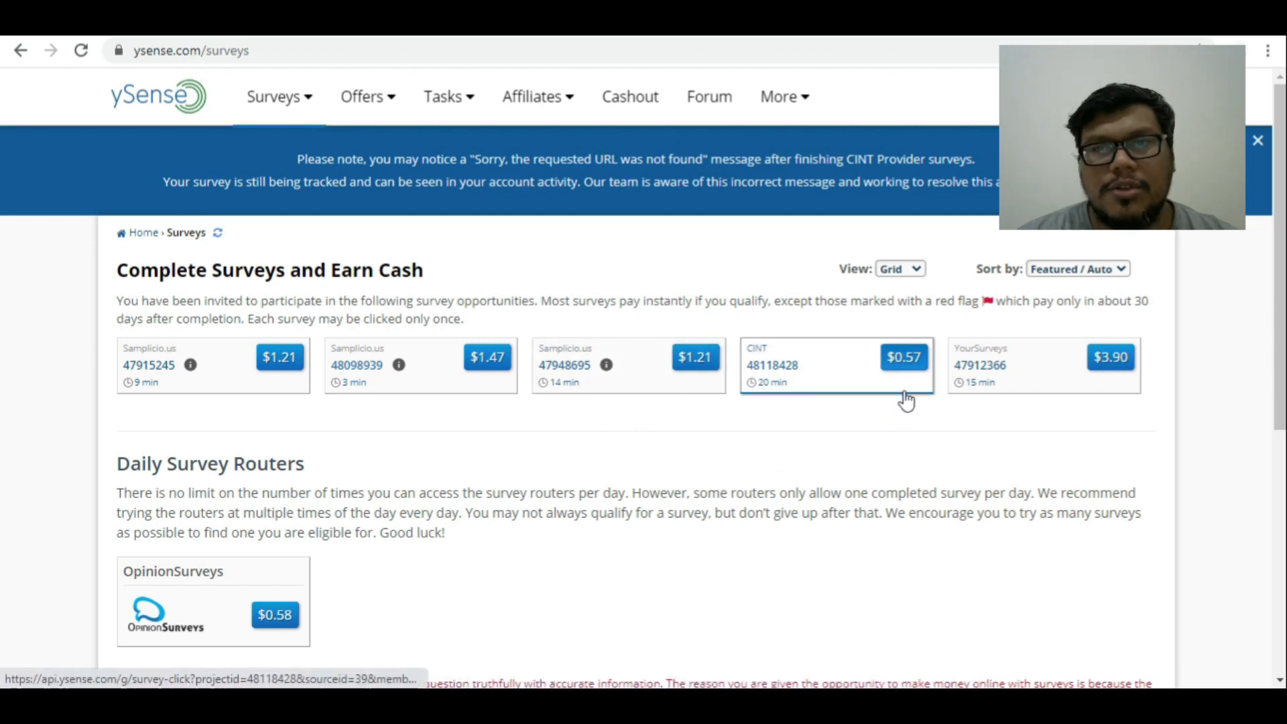
{"action": "mouse_move", "coordinate": [48, 511]}
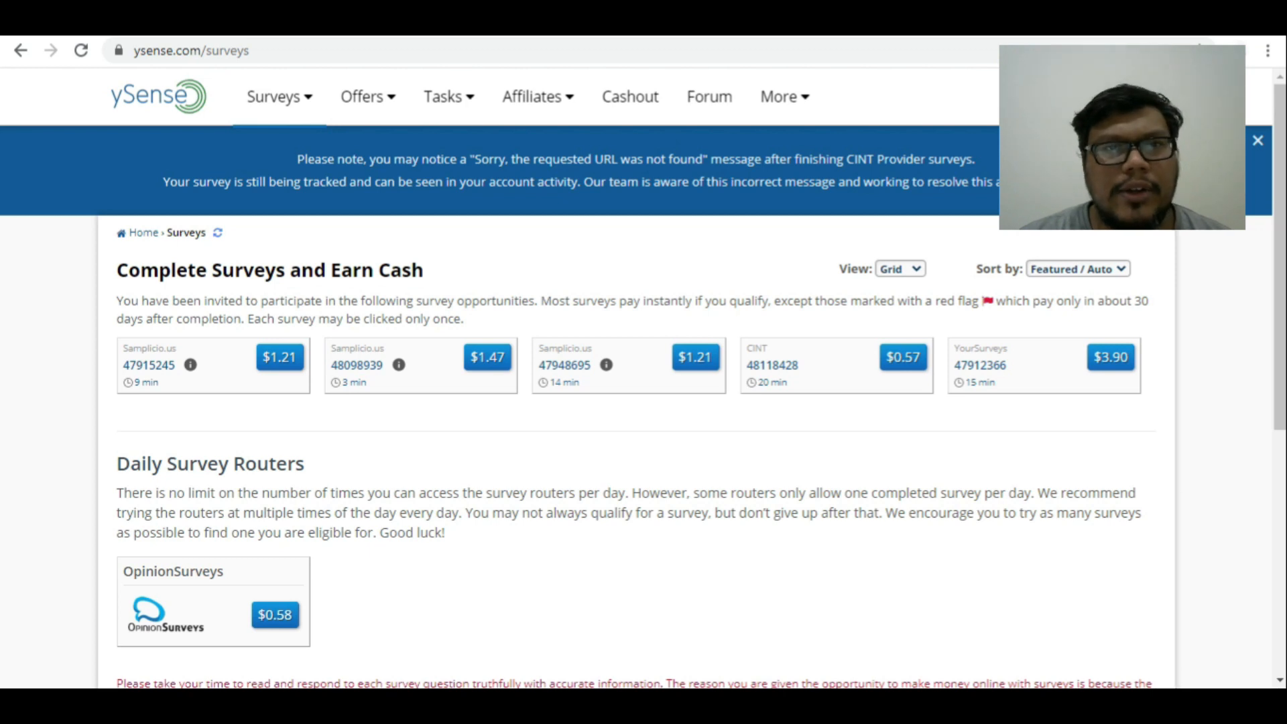
{"action": "mouse_move", "coordinate": [424, 461]}
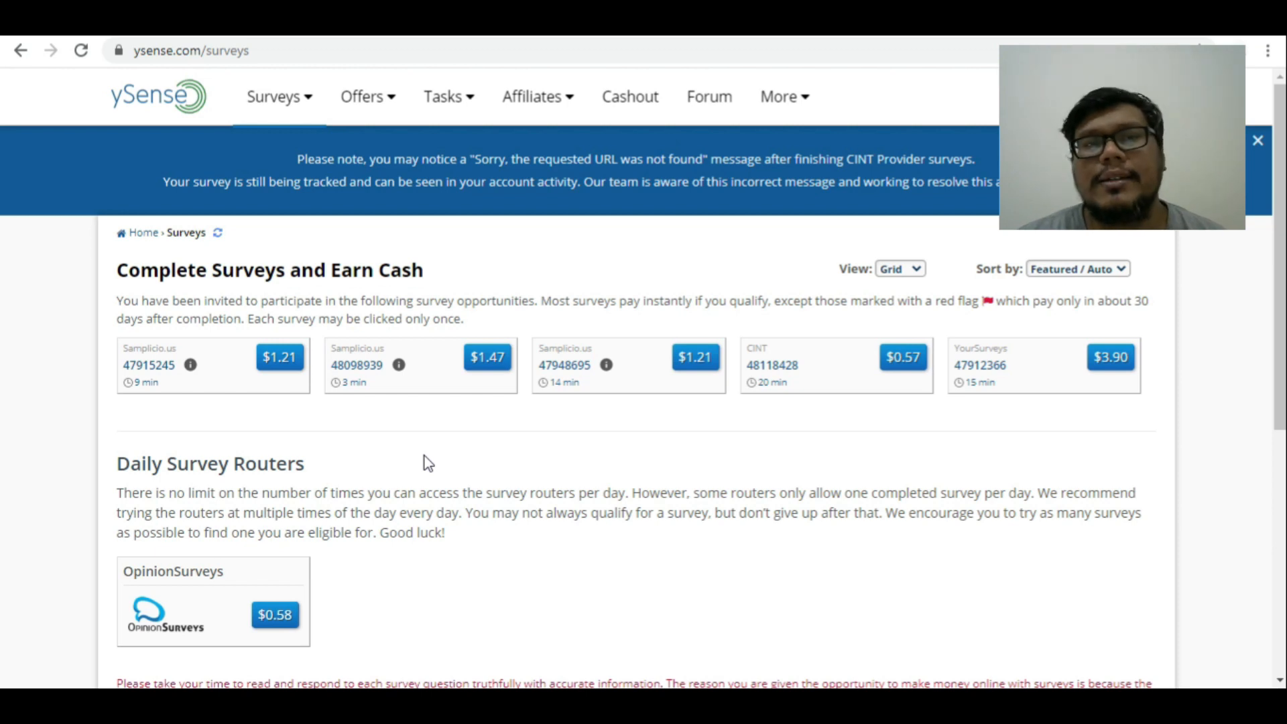
{"action": "mouse_move", "coordinate": [413, 464]}
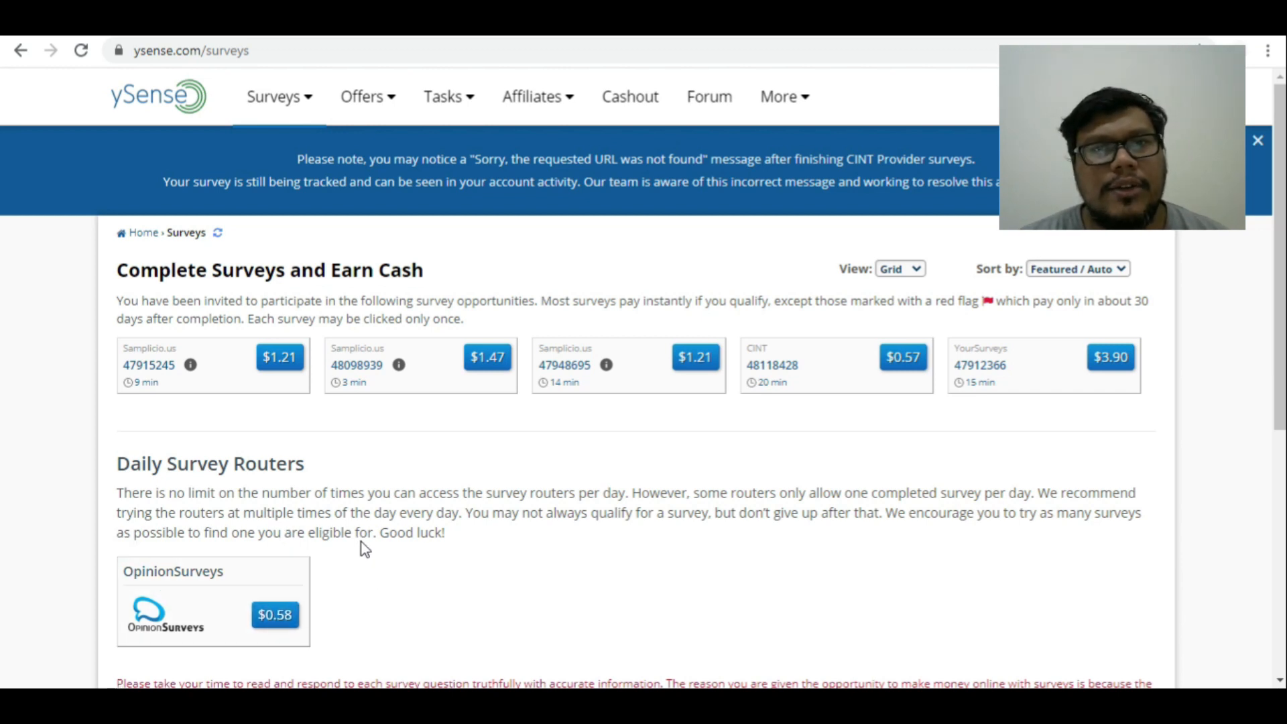
{"action": "mouse_move", "coordinate": [330, 523]}
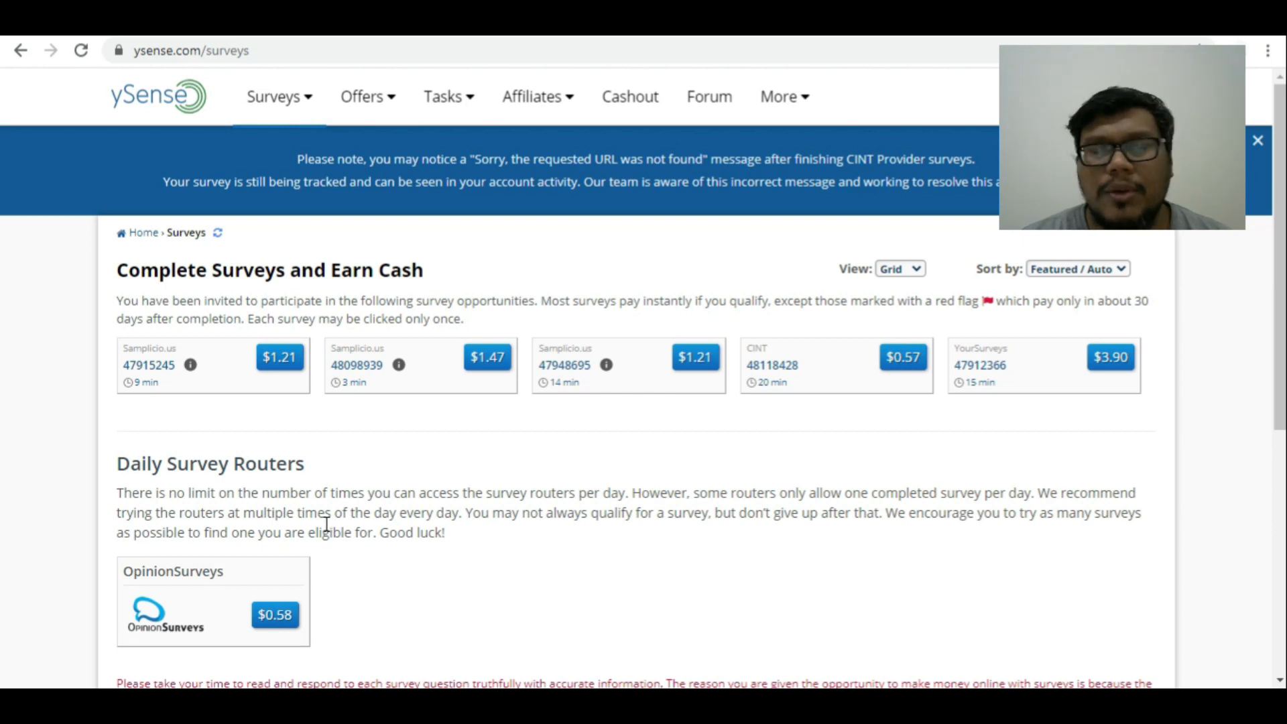
Go to Surveys > History to review past survey attempts, statuses and rewards.
{"action": "left_click", "coordinate": [274, 97]}
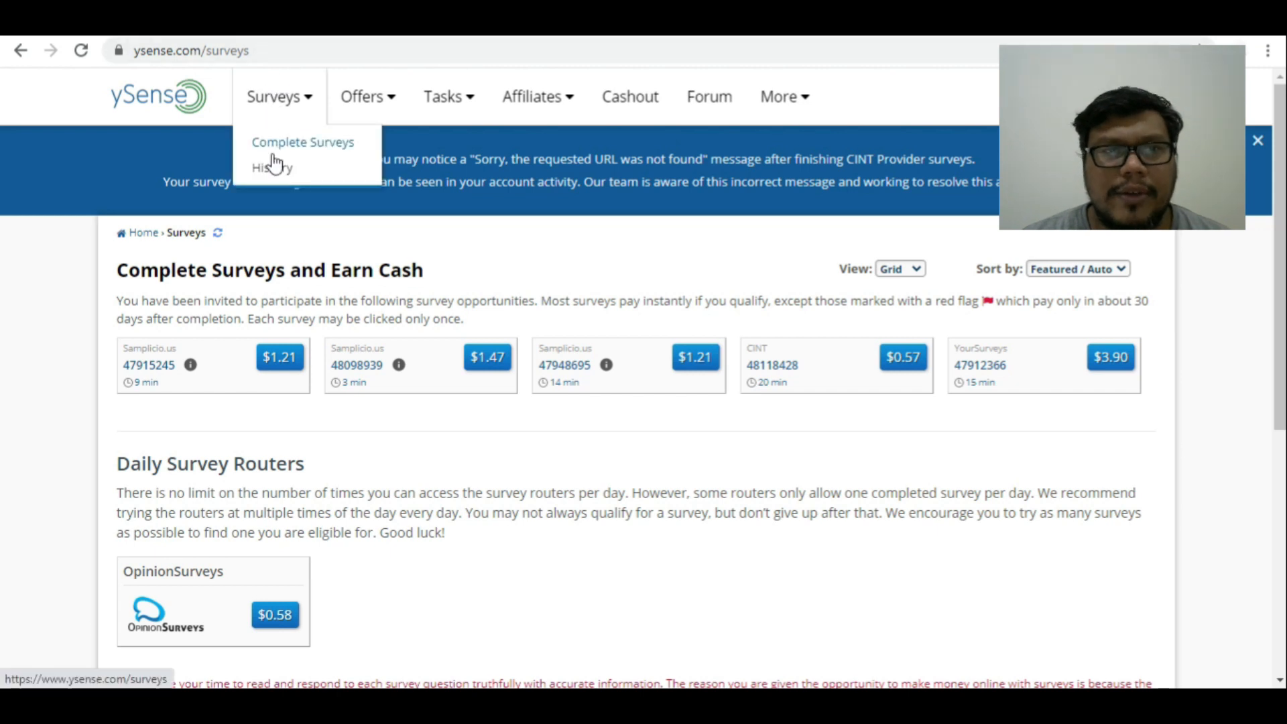
{"action": "left_click", "coordinate": [265, 166]}
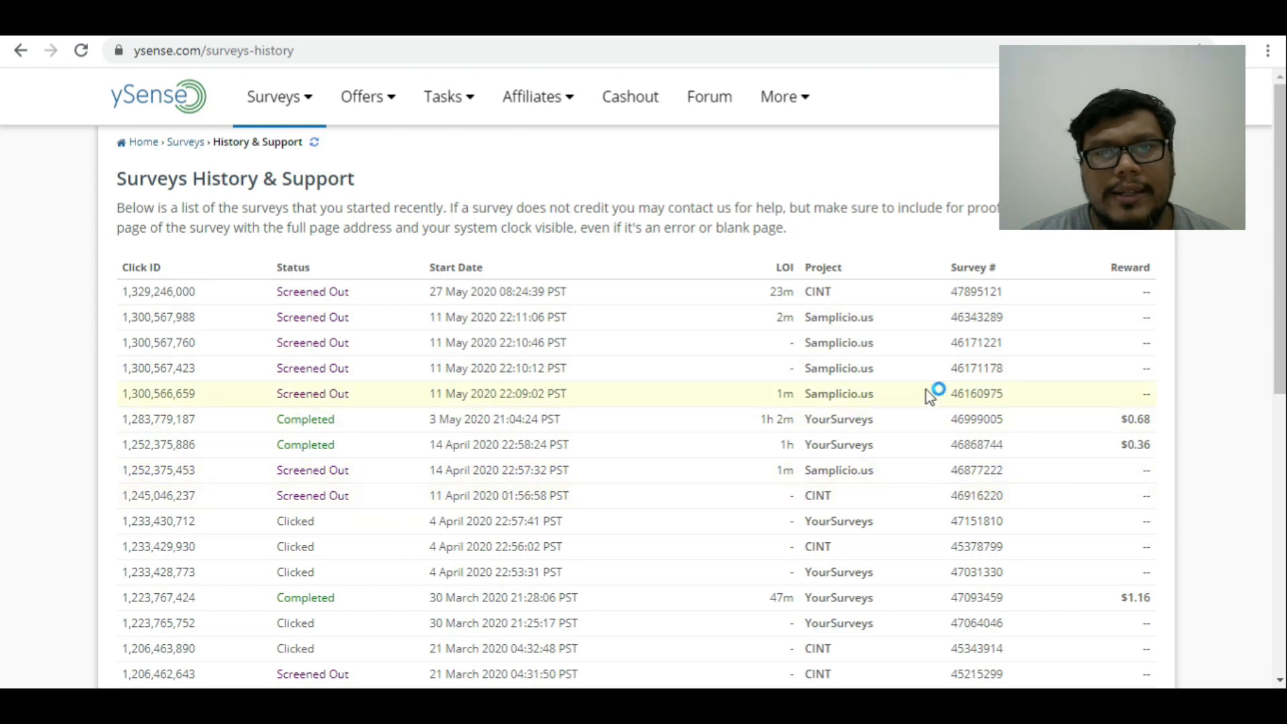
{"action": "scroll", "scroll_direction": "down", "scroll_amount": 3}
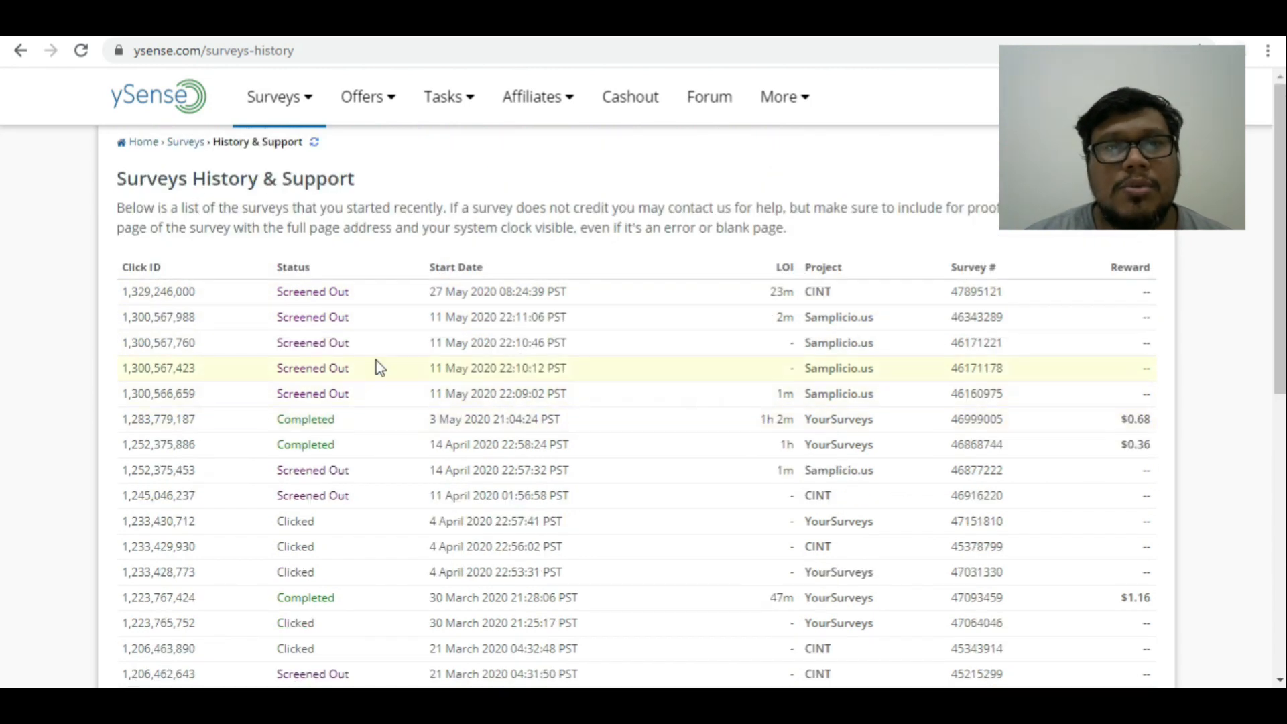
Browse the Revenue Universe offer wall down to its last survey, eBook and quiz offers.
{"action": "left_click", "coordinate": [363, 96]}
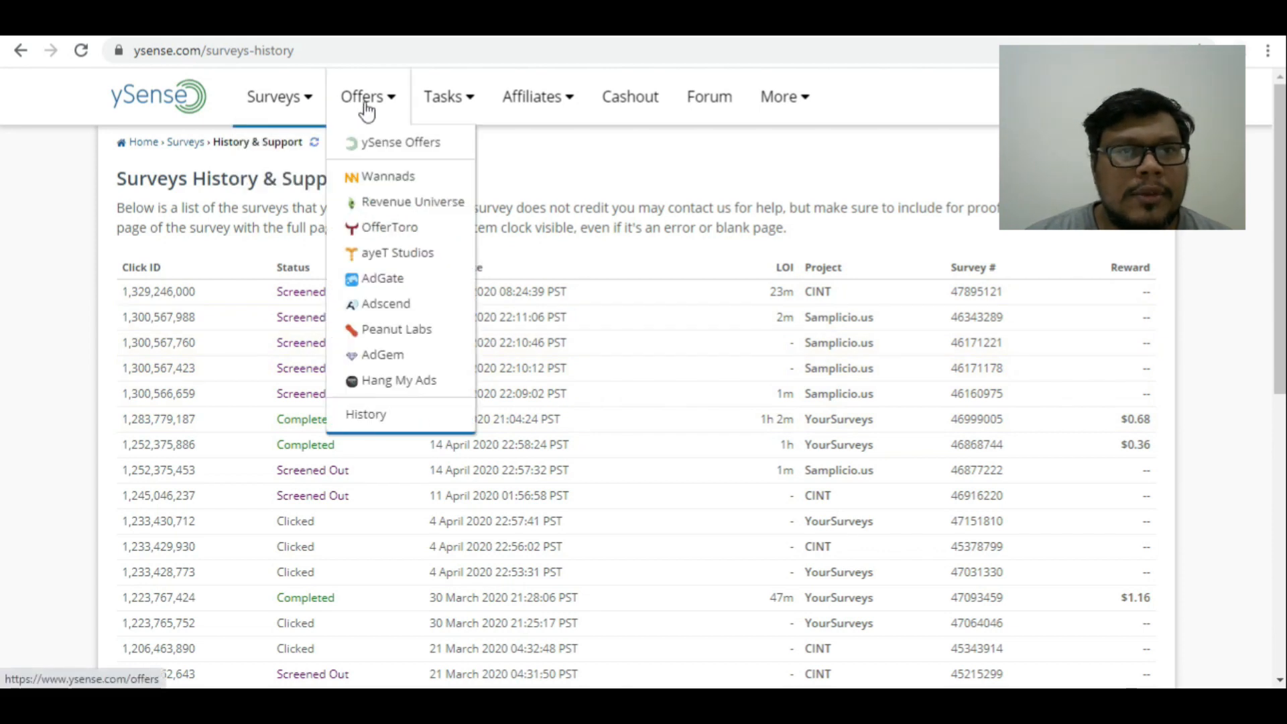
{"action": "mouse_move", "coordinate": [370, 172]}
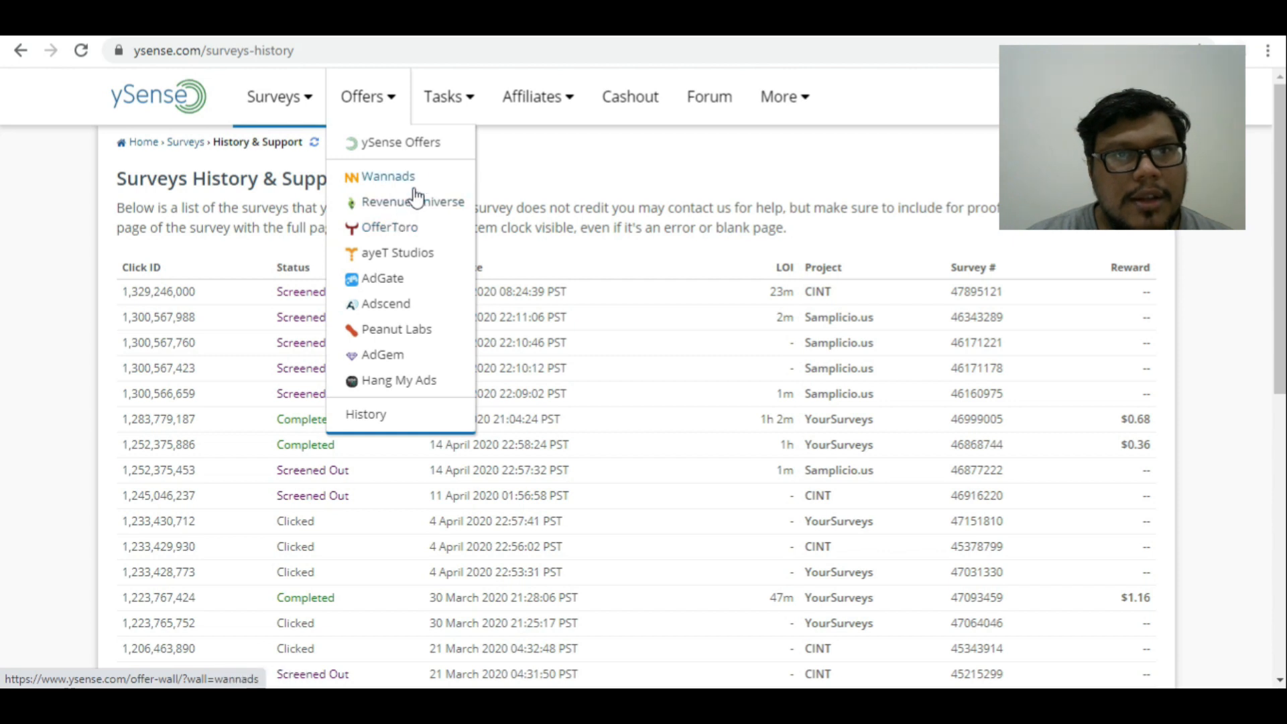
{"action": "mouse_move", "coordinate": [389, 408]}
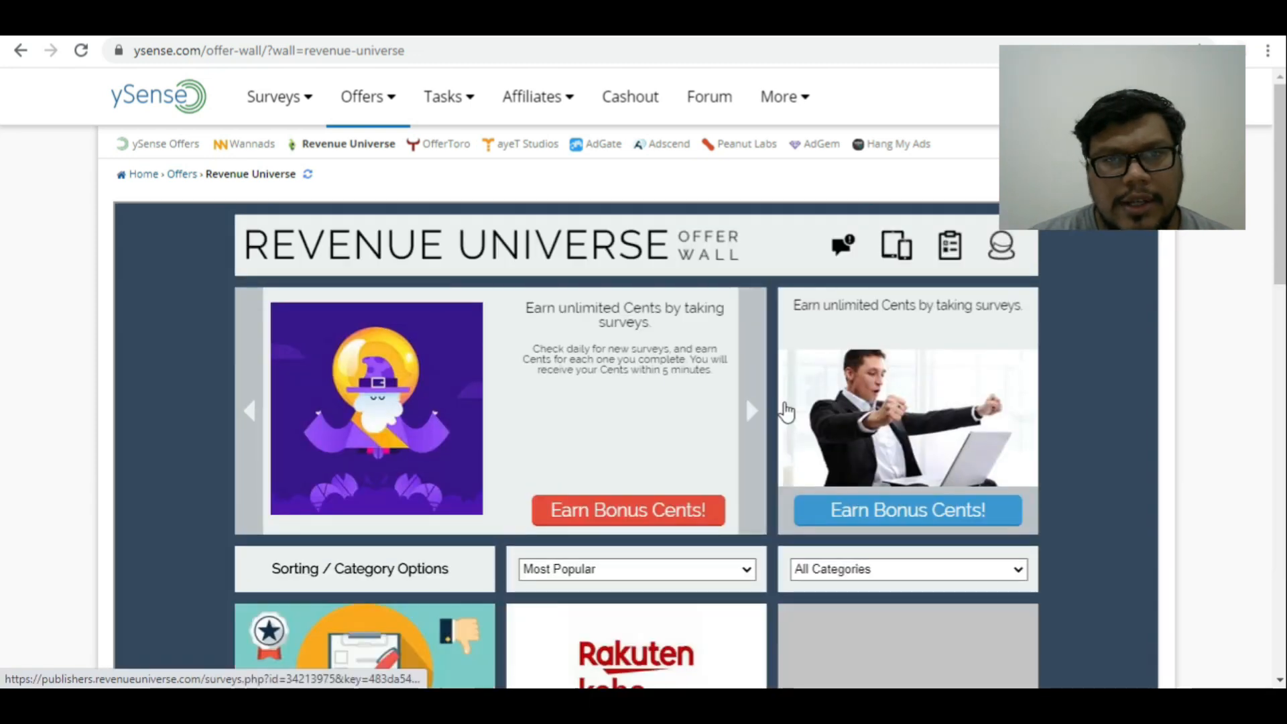
{"action": "scroll", "scroll_direction": "down", "scroll_amount": 3}
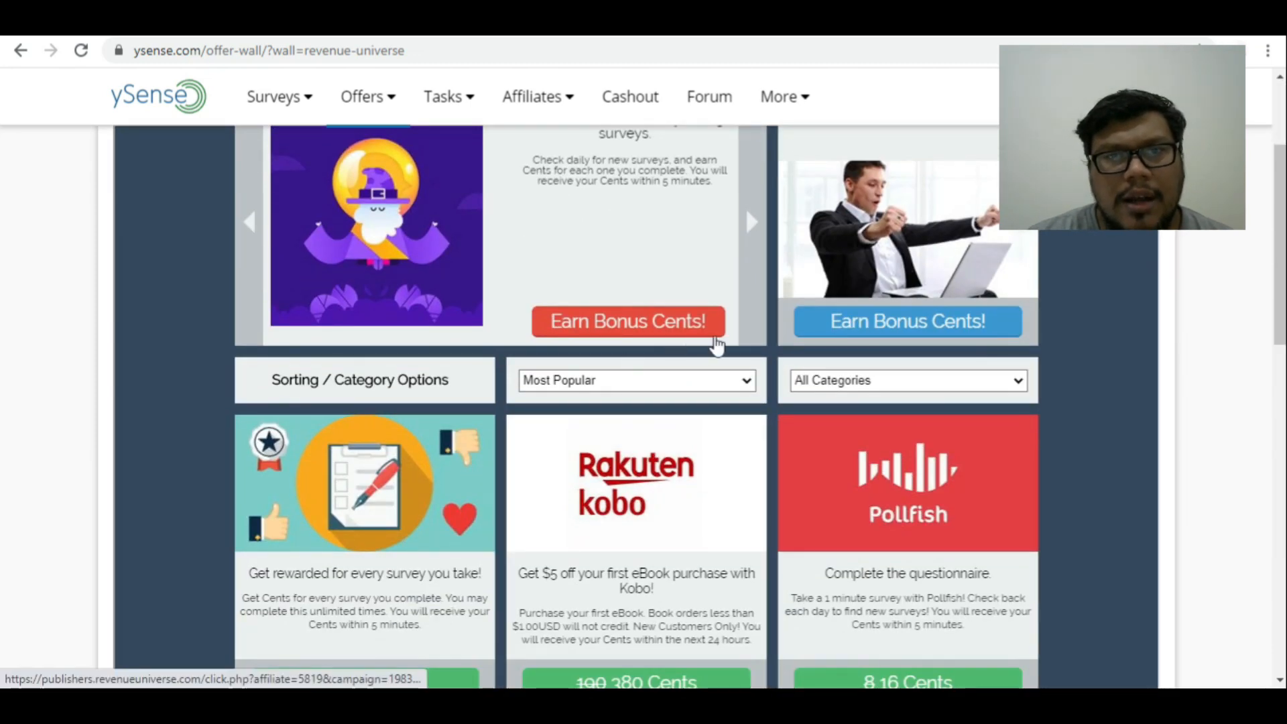
{"action": "scroll", "scroll_direction": "down", "scroll_amount": 3}
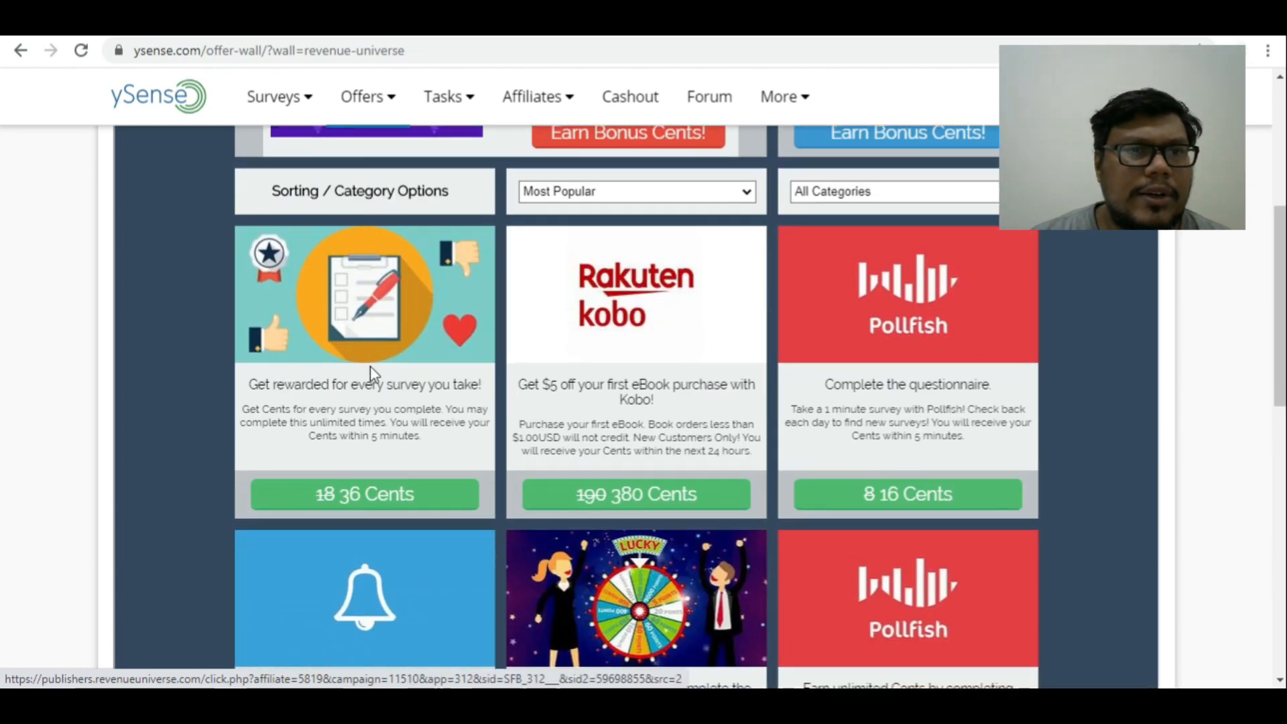
{"action": "scroll", "scroll_direction": "down", "scroll_amount": 3}
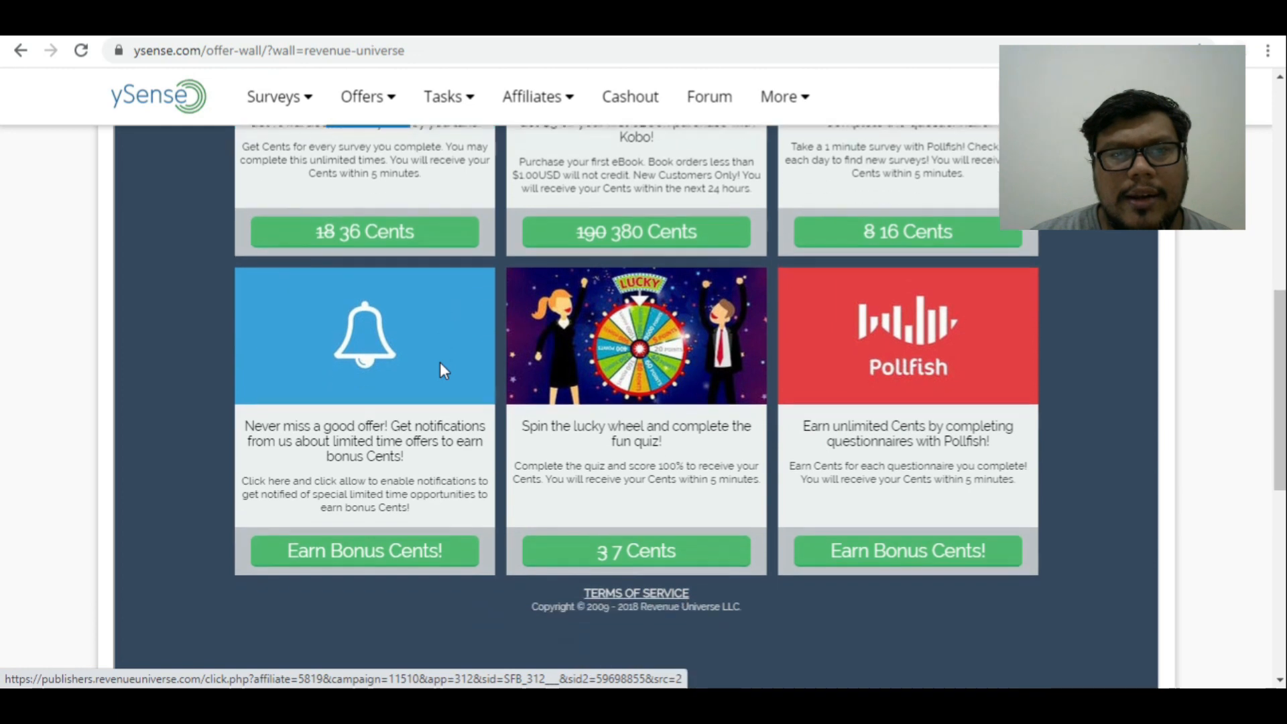
{"action": "scroll", "scroll_direction": "down", "scroll_amount": 3}
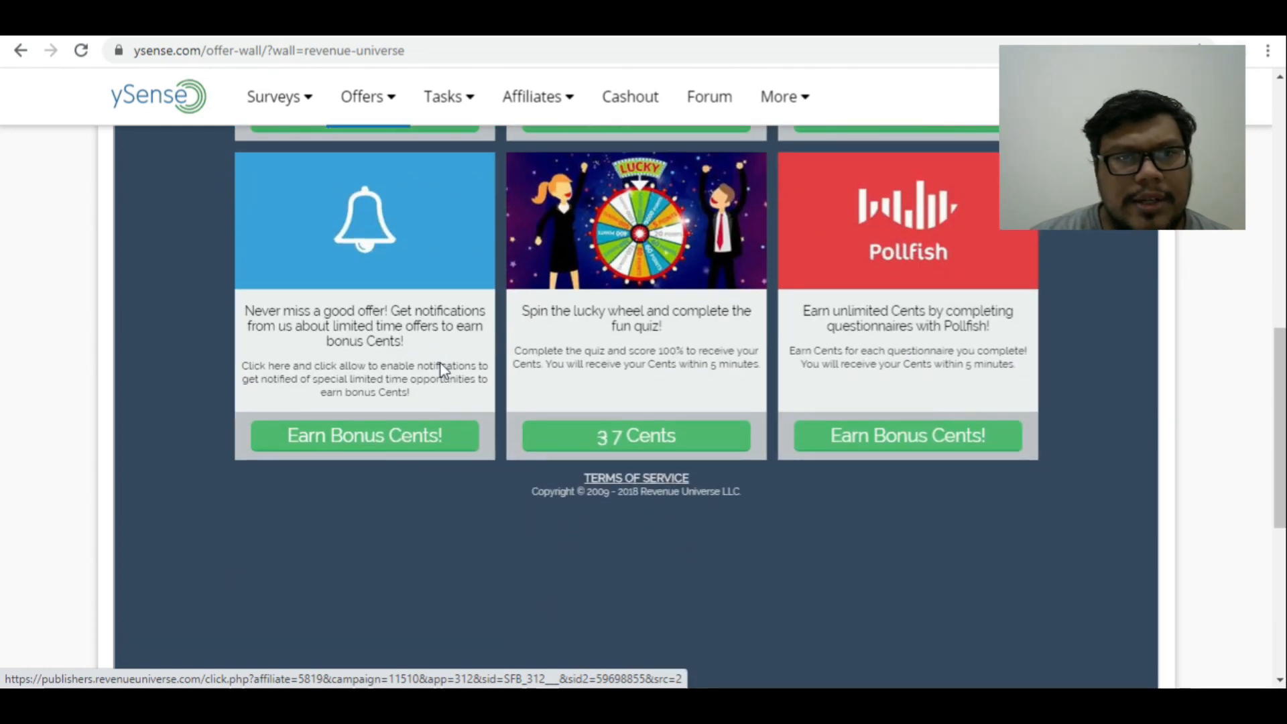
Return to the top and bring up the Tasks menu with Complete Tasks and History.
{"action": "scroll", "scroll_direction": "up", "scroll_amount": 3}
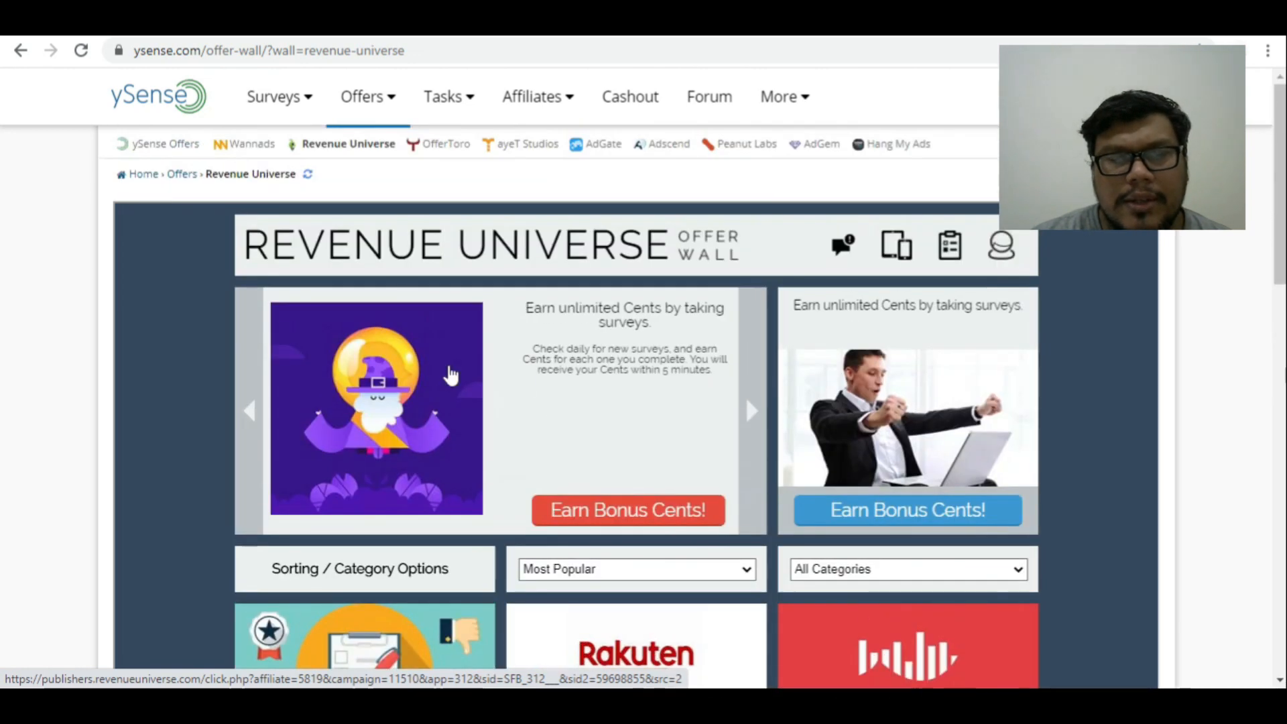
{"action": "left_click", "coordinate": [444, 96]}
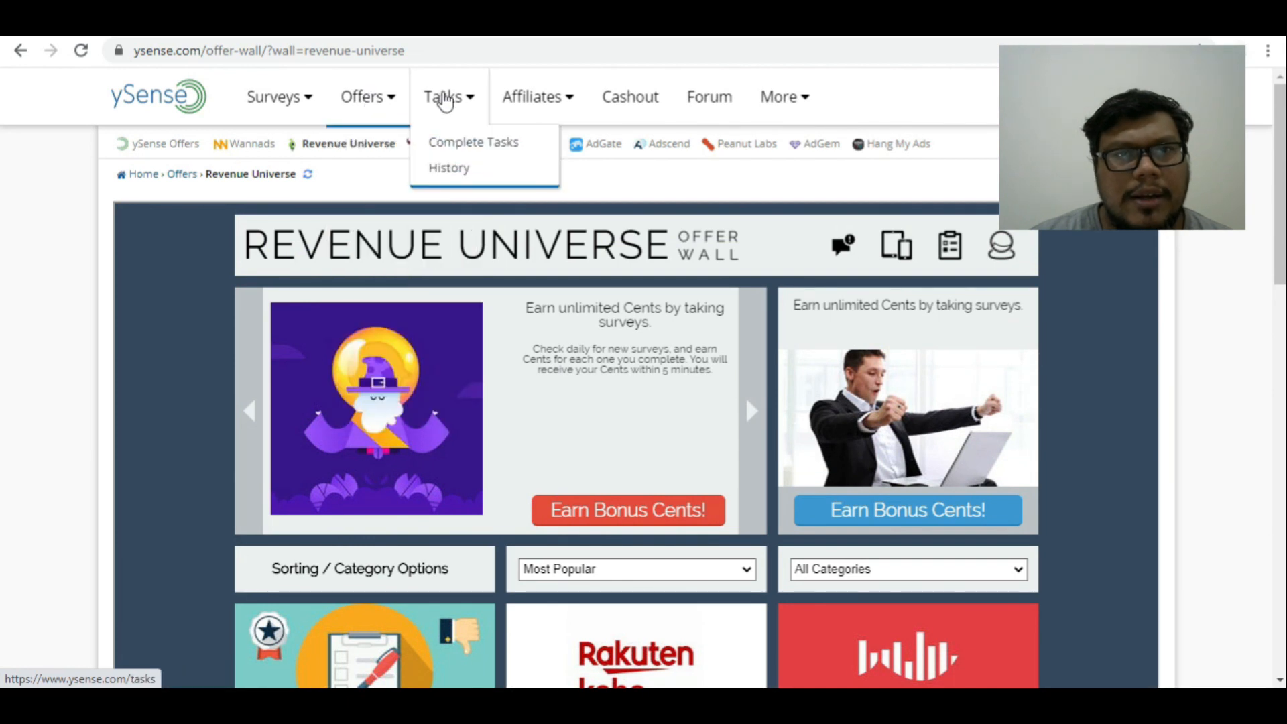
{"action": "mouse_move", "coordinate": [457, 116]}
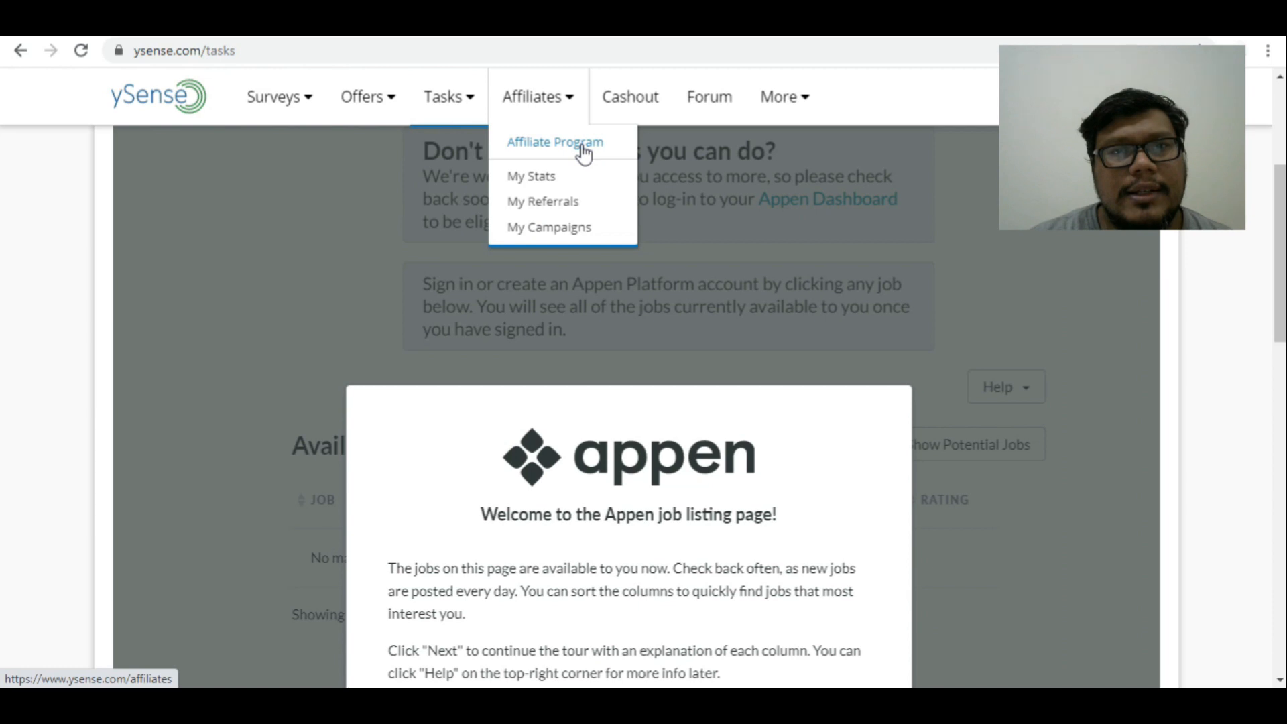
Go to Affiliates > Affiliate Program and highlight the Signup Commissions explanation text.
{"action": "left_click", "coordinate": [555, 143]}
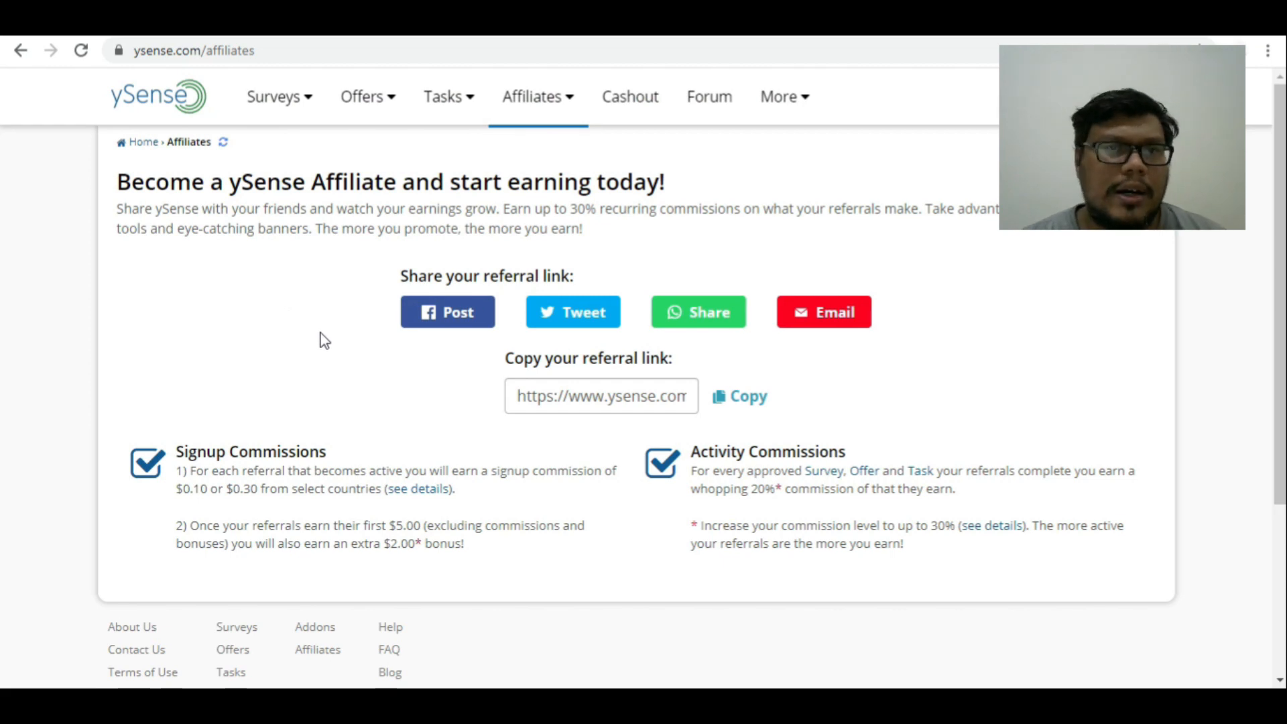
{"action": "mouse_move", "coordinate": [316, 342]}
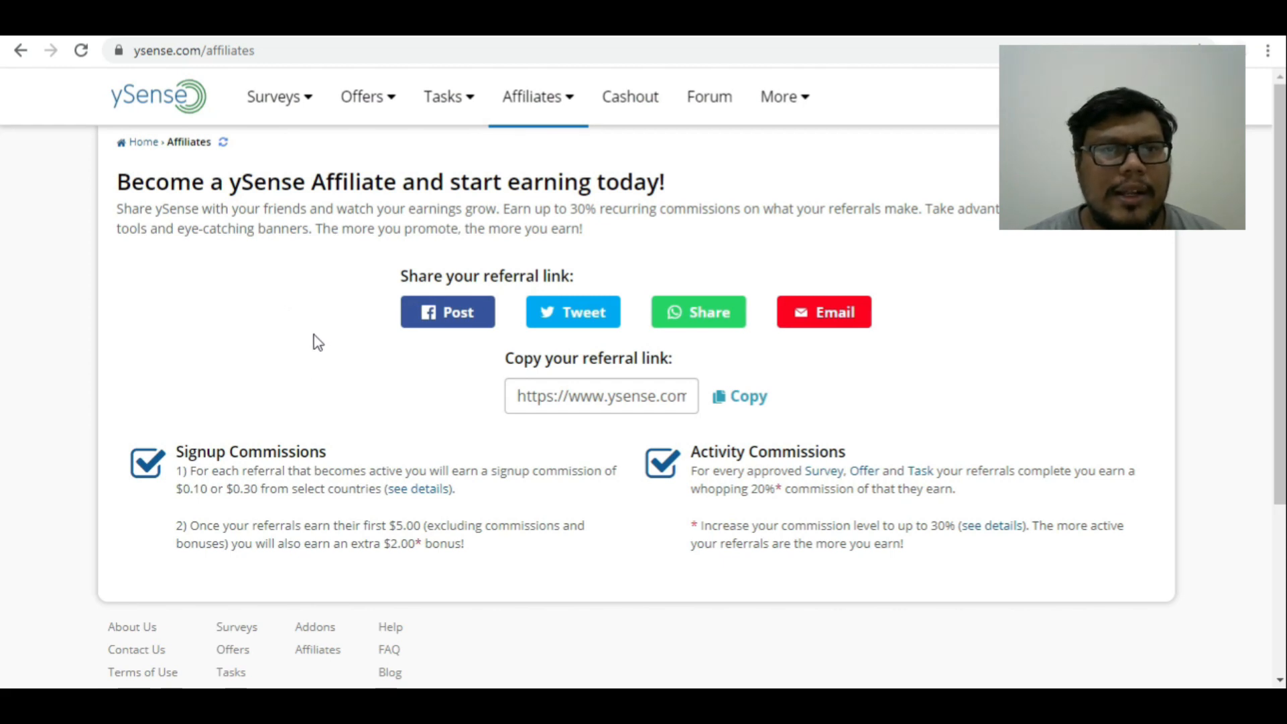
{"action": "scroll", "scroll_direction": "down", "scroll_amount": 3}
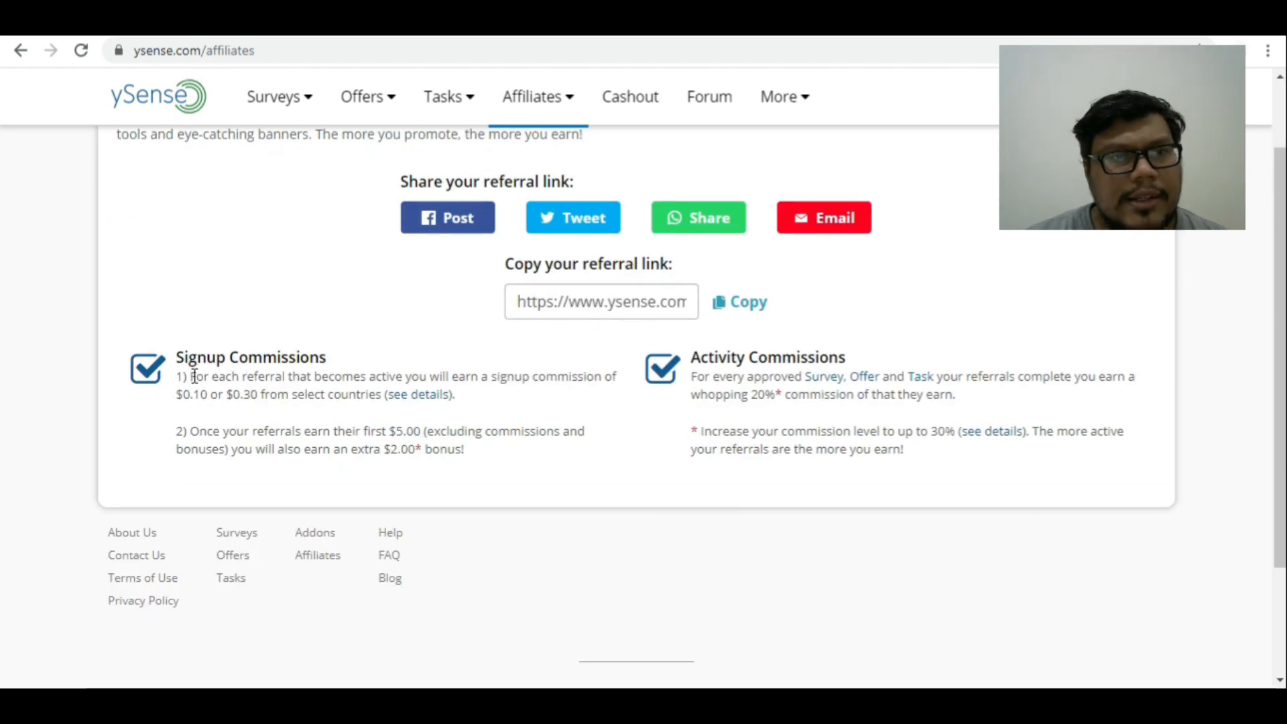
{"action": "left_click_drag", "start_coordinate": [190, 375], "coordinate": [464, 449]}
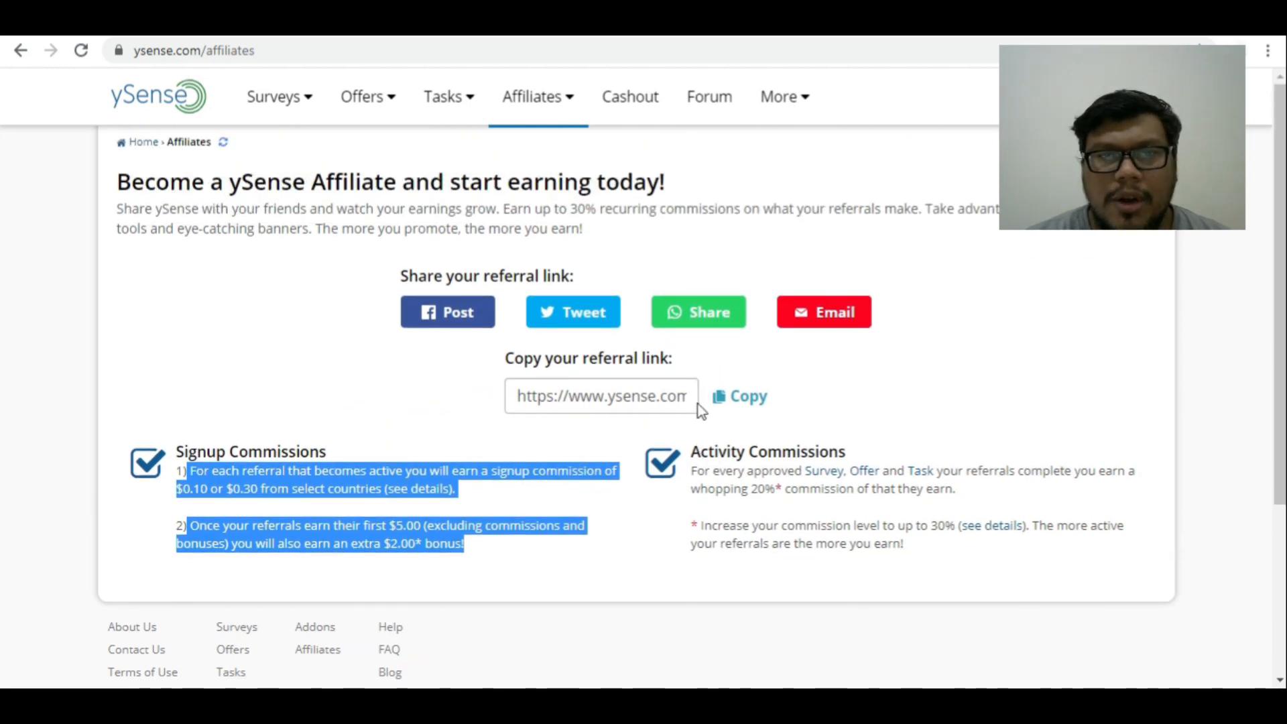
{"action": "mouse_move", "coordinate": [641, 284]}
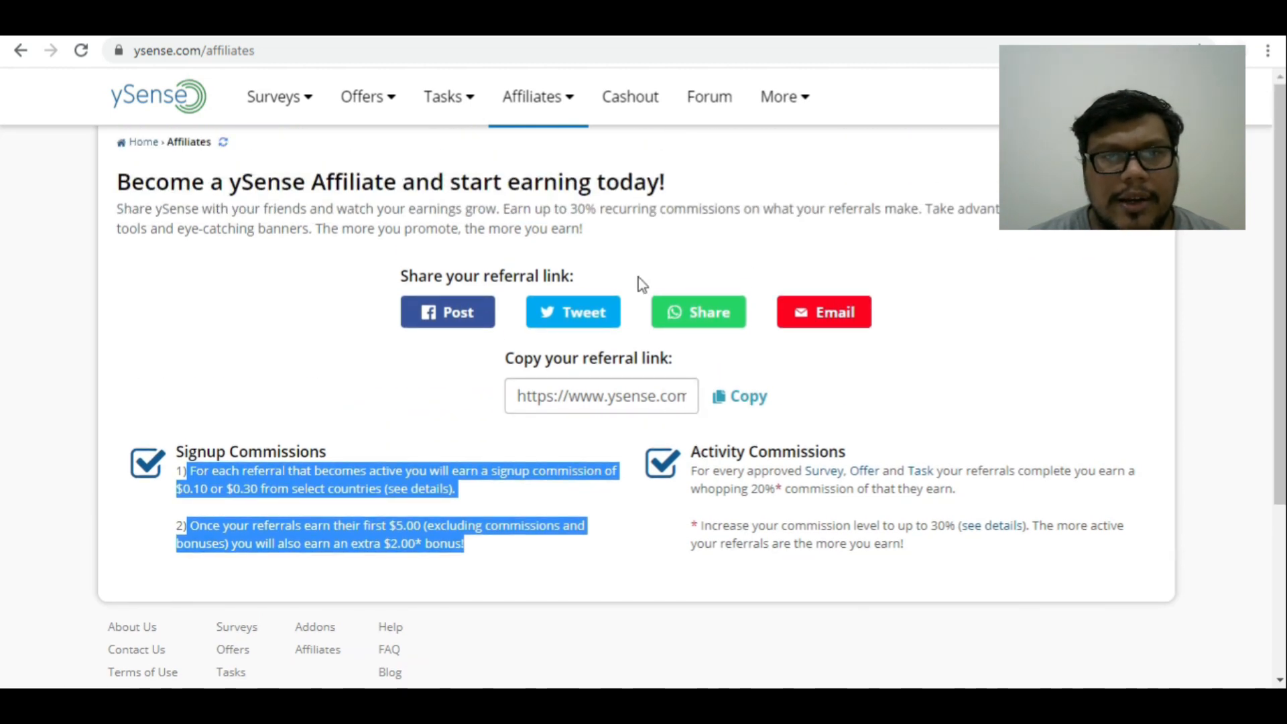
{"action": "mouse_move", "coordinate": [612, 340]}
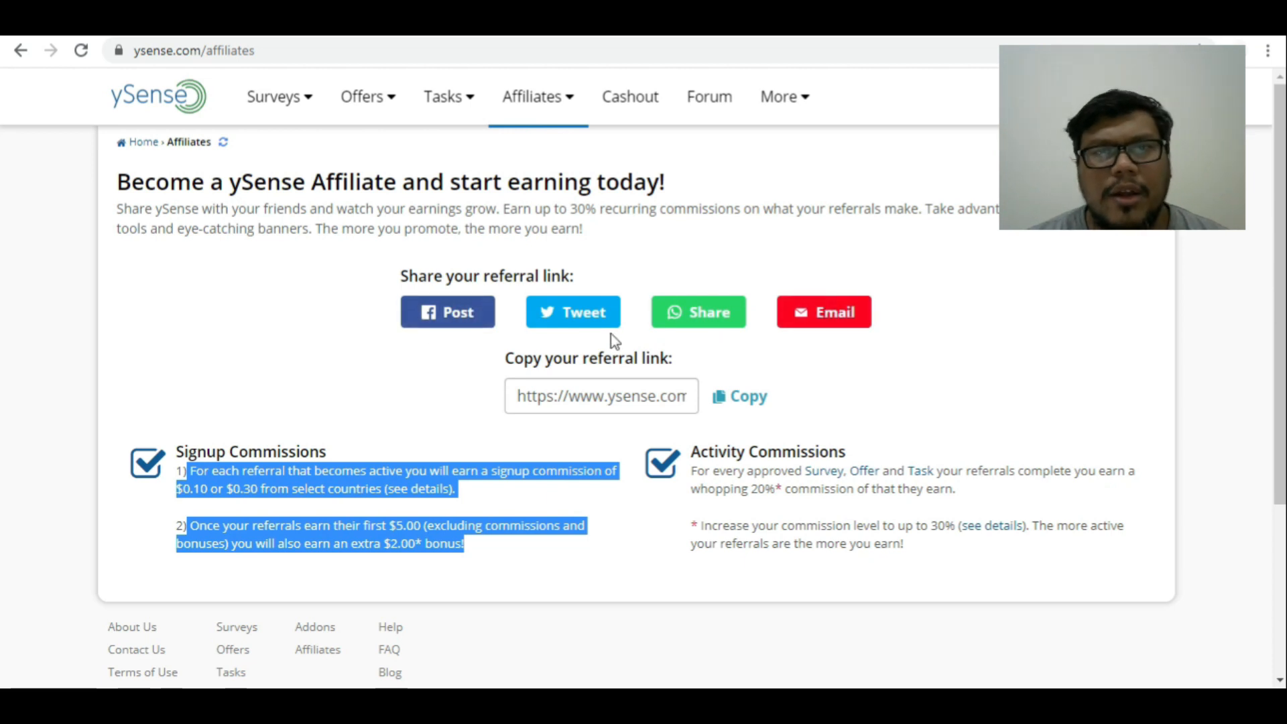
{"action": "mouse_move", "coordinate": [885, 319]}
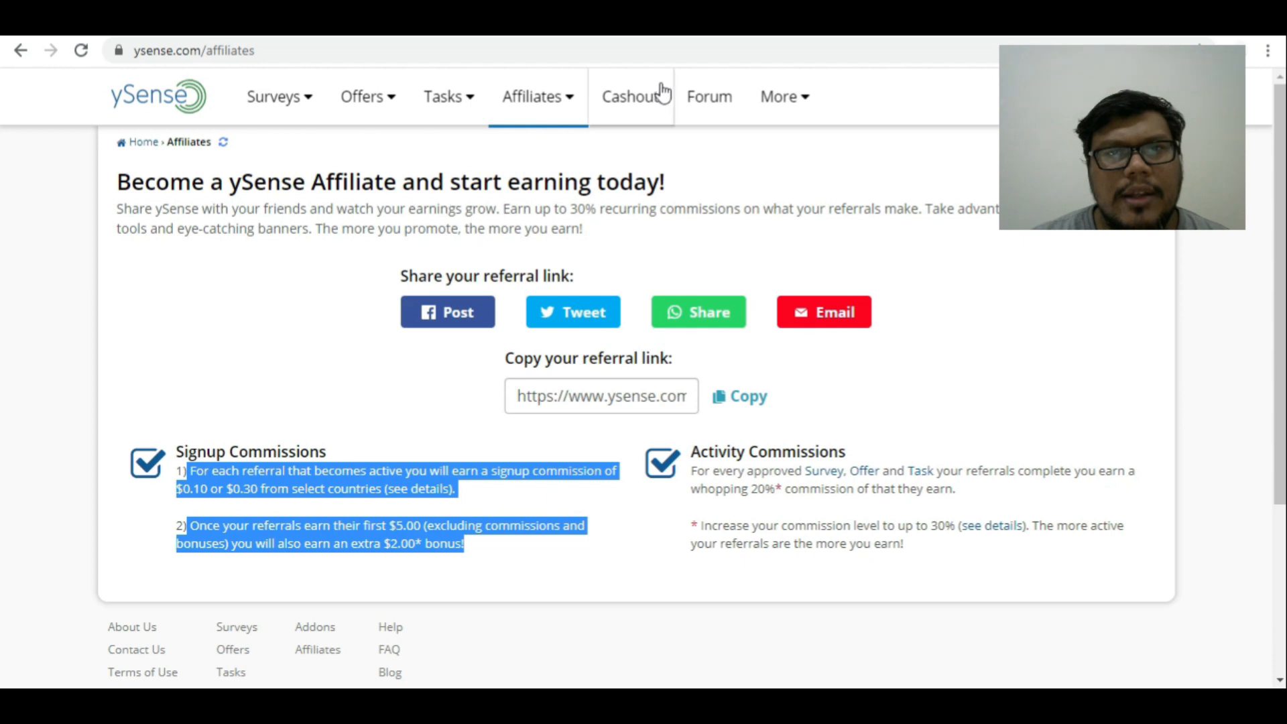
Go to Cashout and look through the $23.55 balance and nine reward options.
{"action": "left_click", "coordinate": [630, 97]}
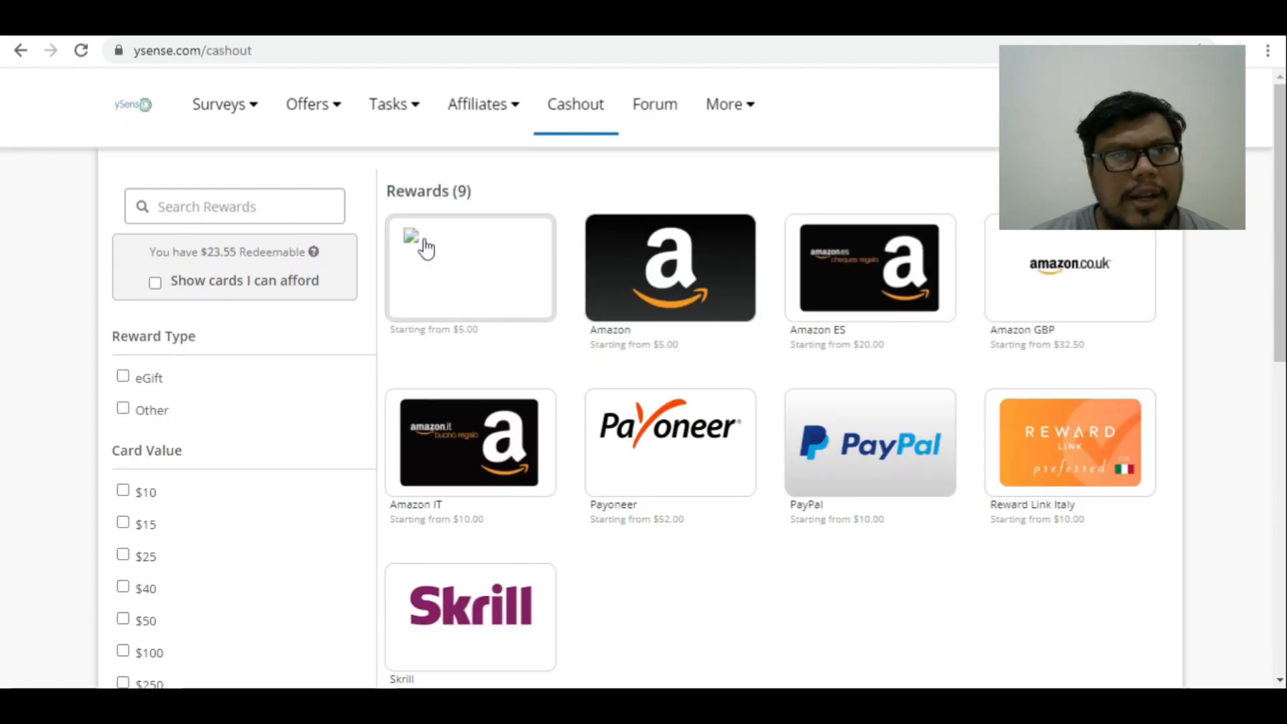
{"action": "scroll", "scroll_direction": "down", "scroll_amount": 3}
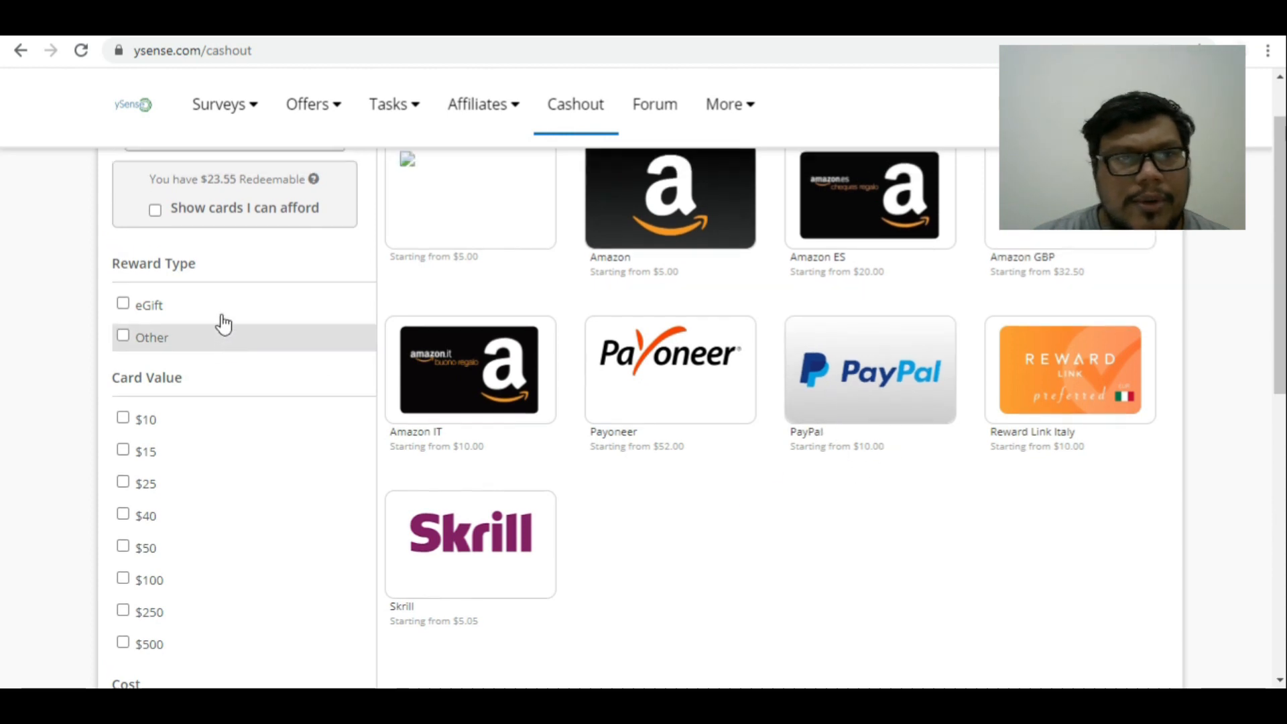
{"action": "scroll", "scroll_direction": "up", "scroll_amount": 3}
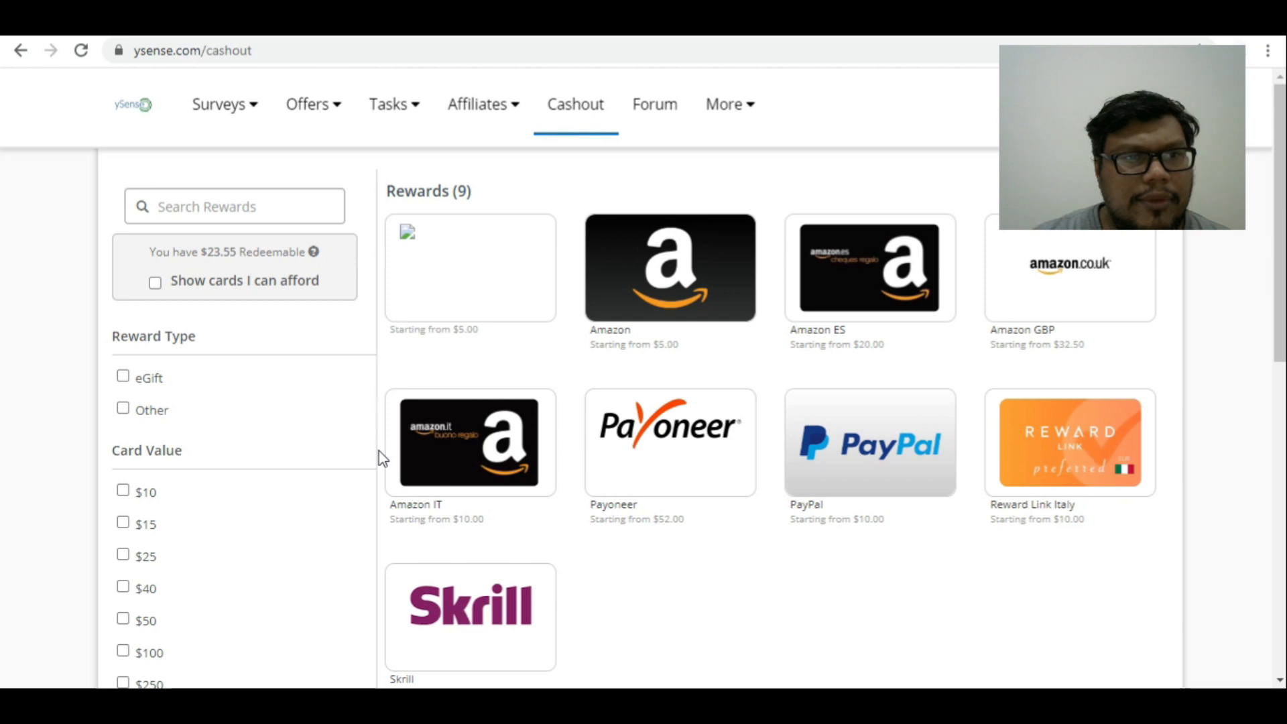
{"action": "scroll", "scroll_direction": "down", "scroll_amount": 3}
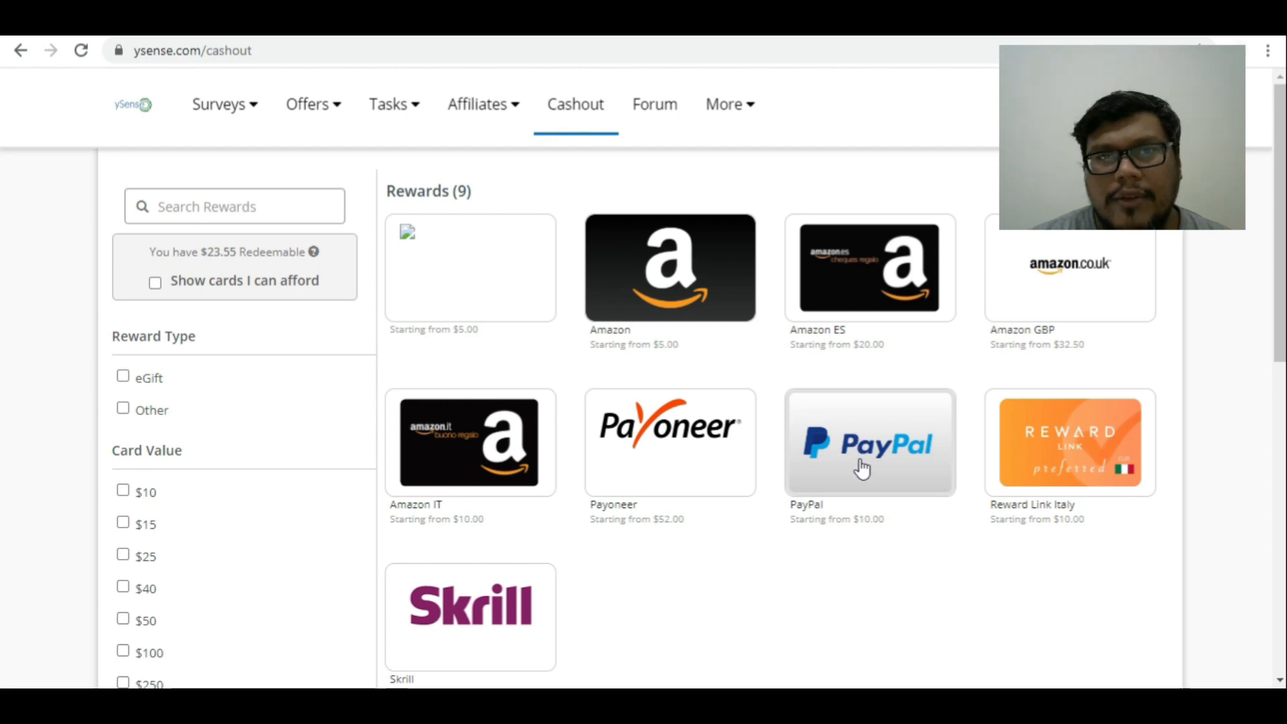
Review the $10 PayPal reward redemption page, then move on to the community Forum index.
{"action": "left_click", "coordinate": [868, 443]}
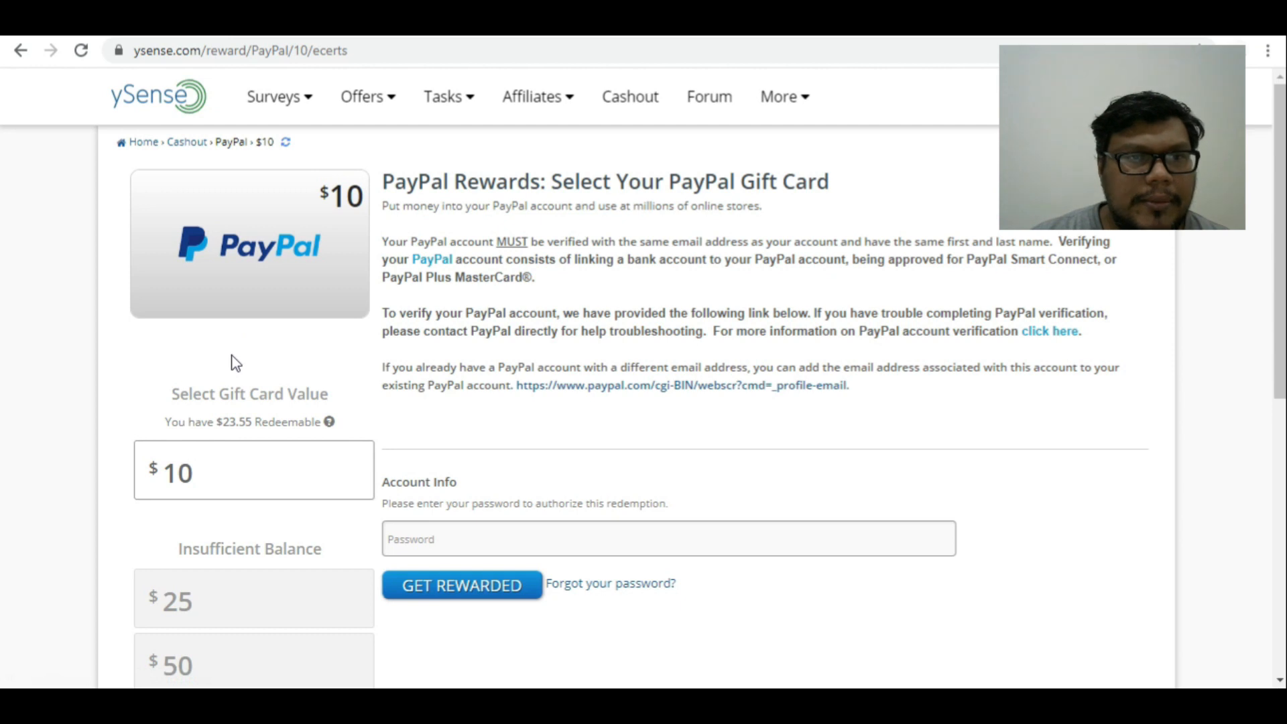
{"action": "scroll", "scroll_direction": "down", "scroll_amount": 3}
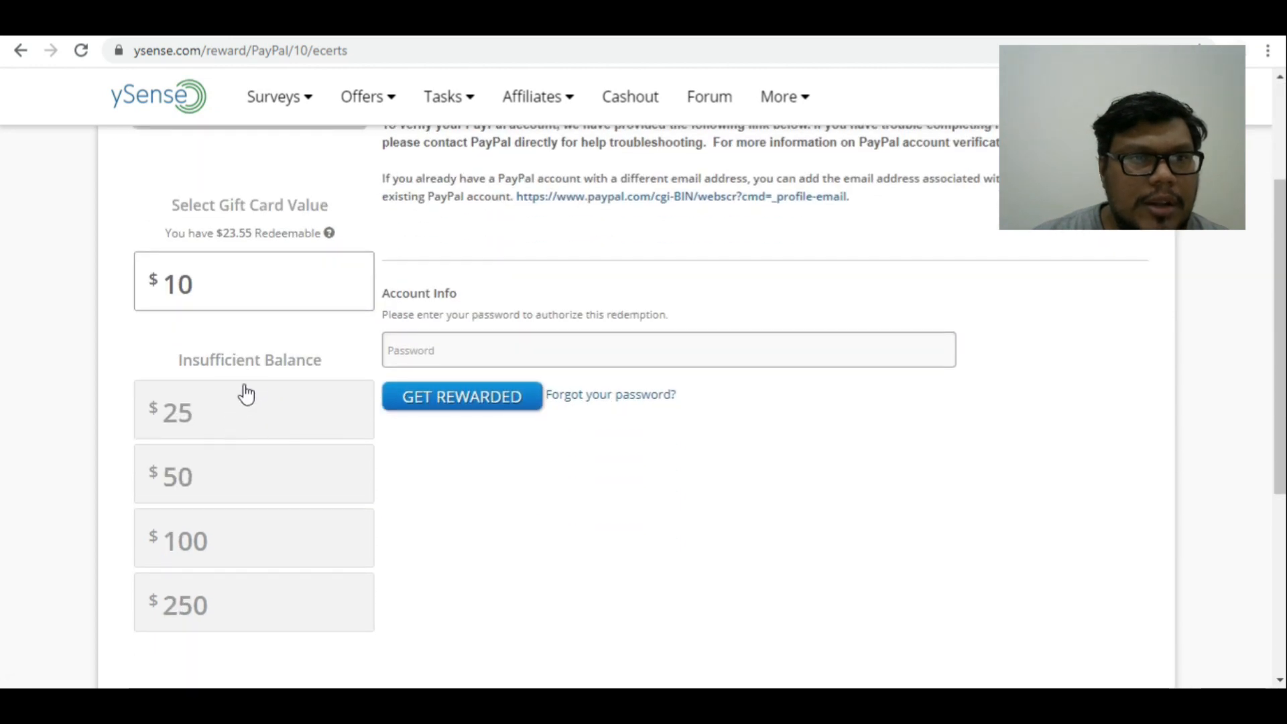
{"action": "mouse_move", "coordinate": [194, 423]}
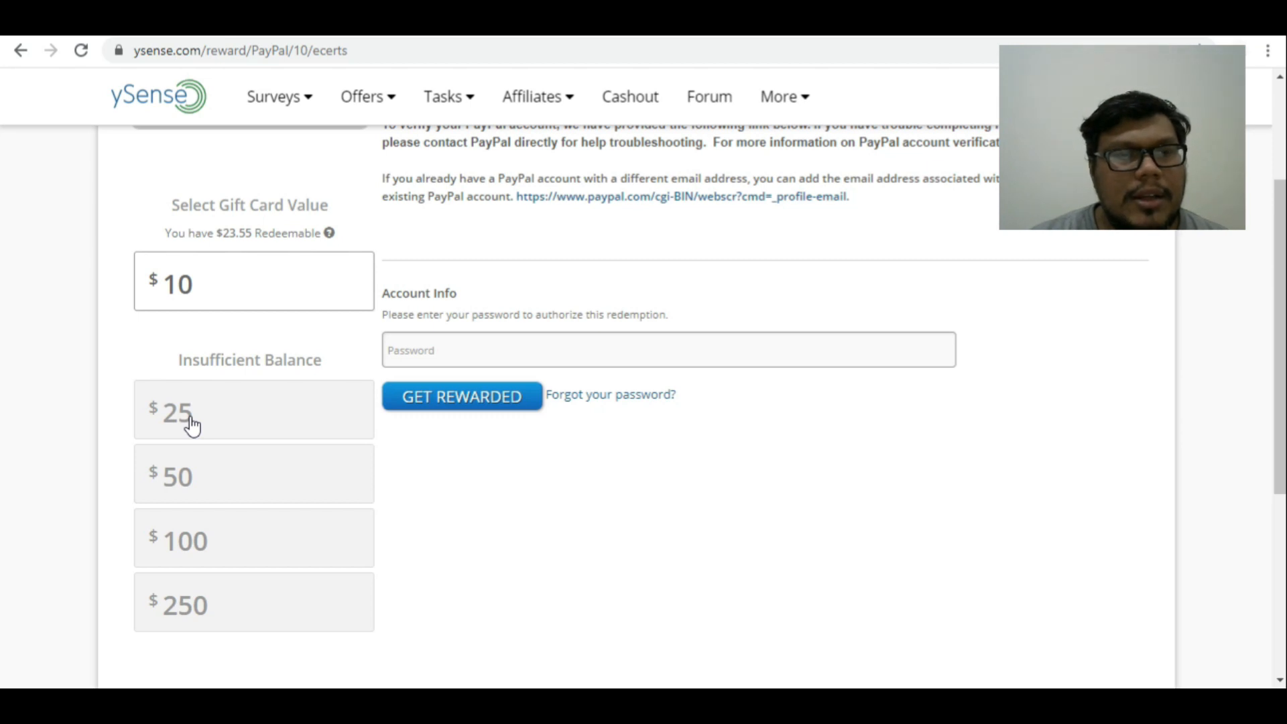
{"action": "mouse_move", "coordinate": [223, 429]}
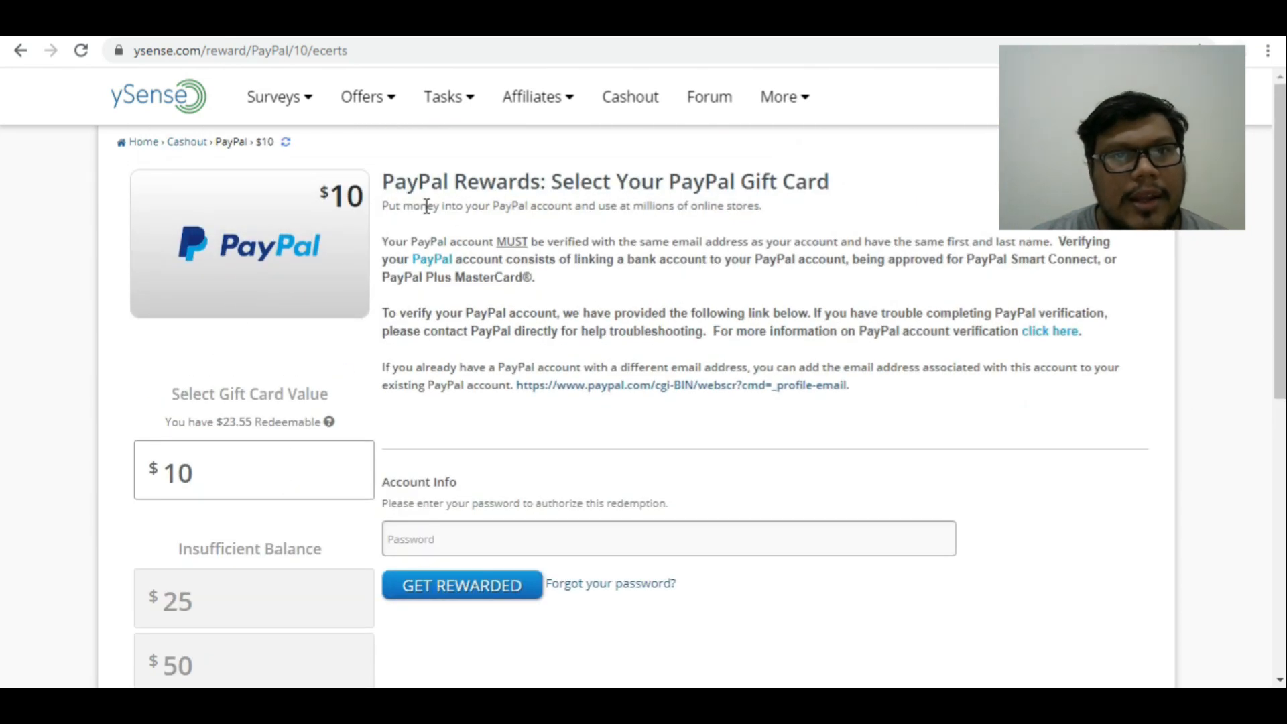
{"action": "mouse_move", "coordinate": [467, 221]}
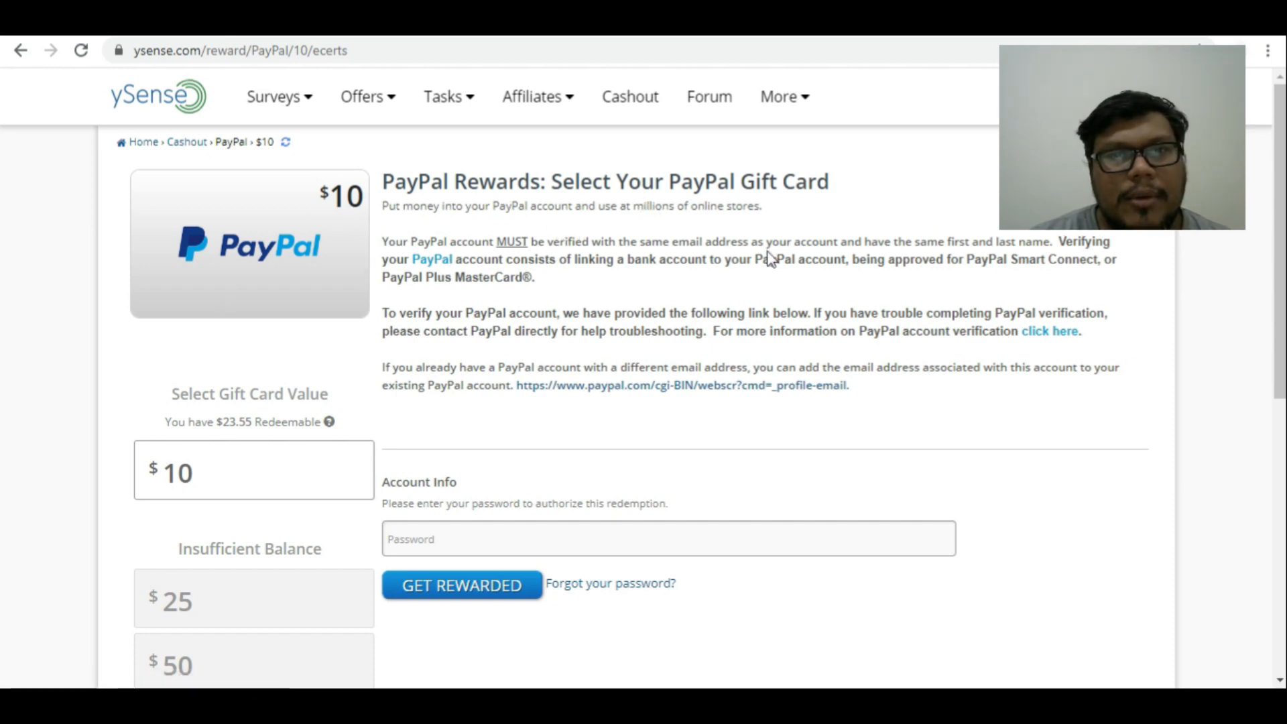
{"action": "mouse_move", "coordinate": [1039, 336]}
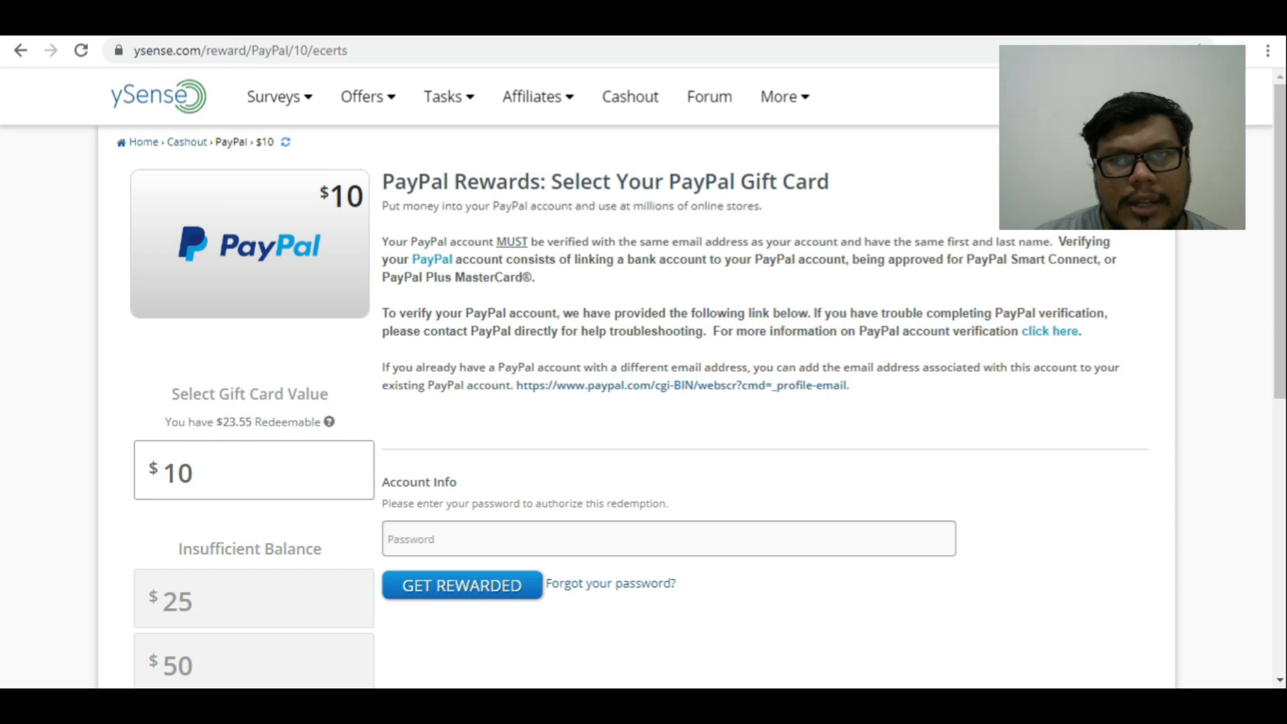
{"action": "scroll", "scroll_direction": "down", "scroll_amount": 3}
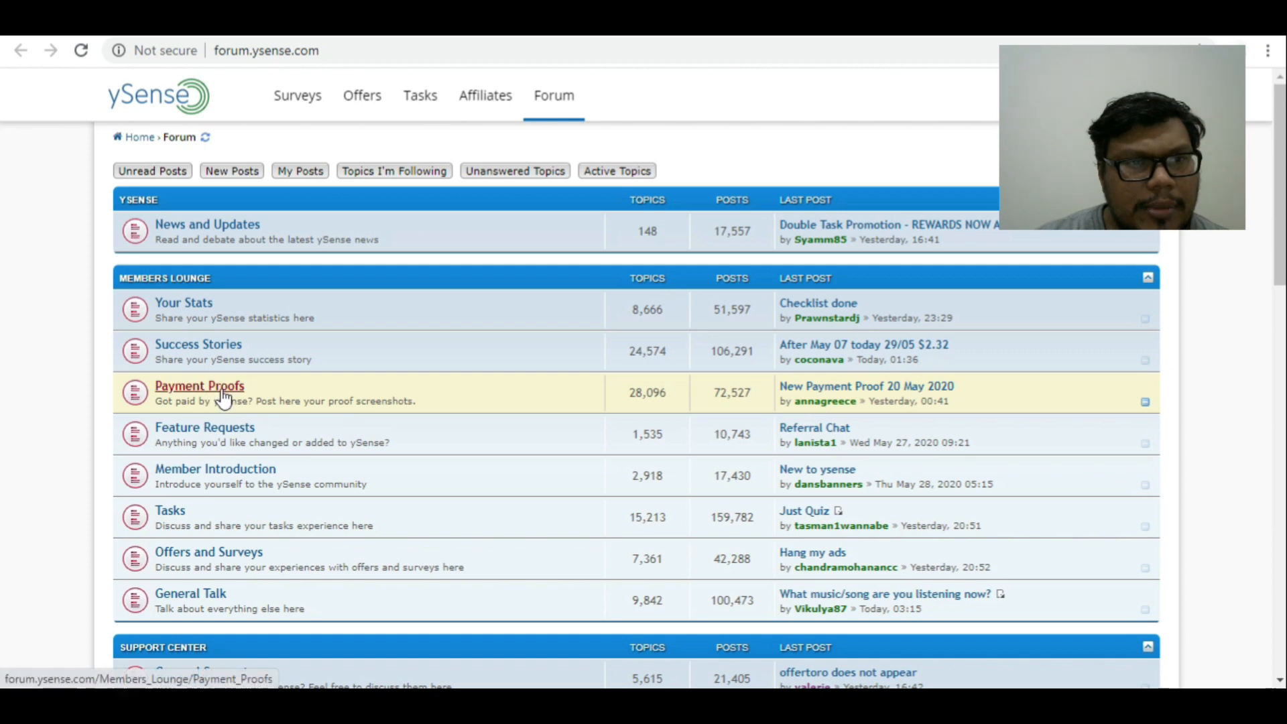
Enter the Payment Proofs board and view its locked 'Payment Proof section change.' topic.
{"action": "left_click", "coordinate": [199, 386]}
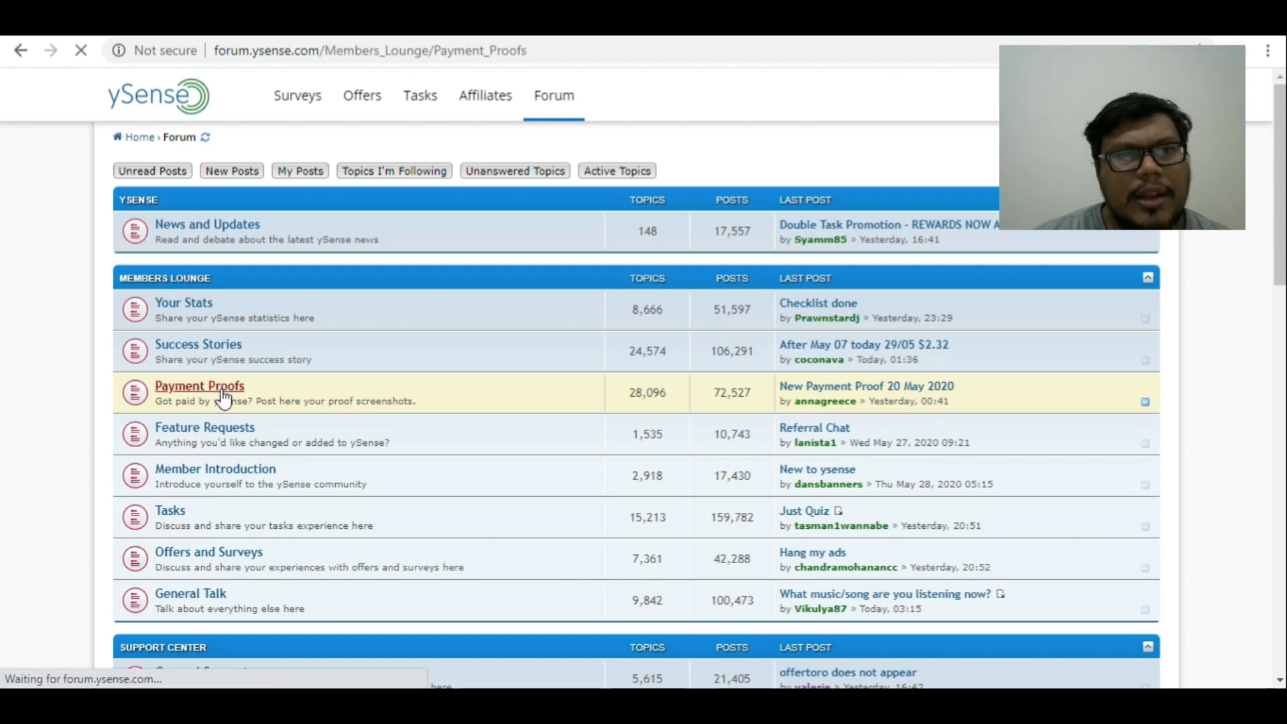
{"action": "left_click", "coordinate": [199, 386]}
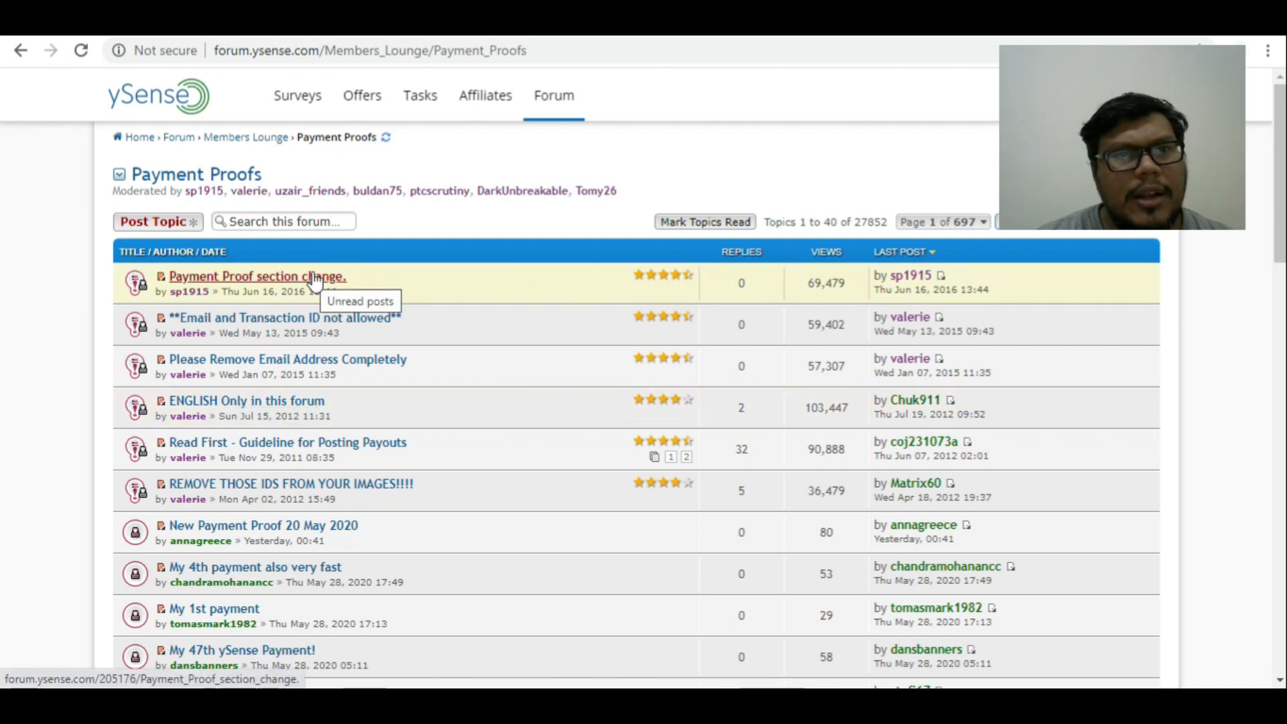
{"action": "left_click", "coordinate": [257, 276]}
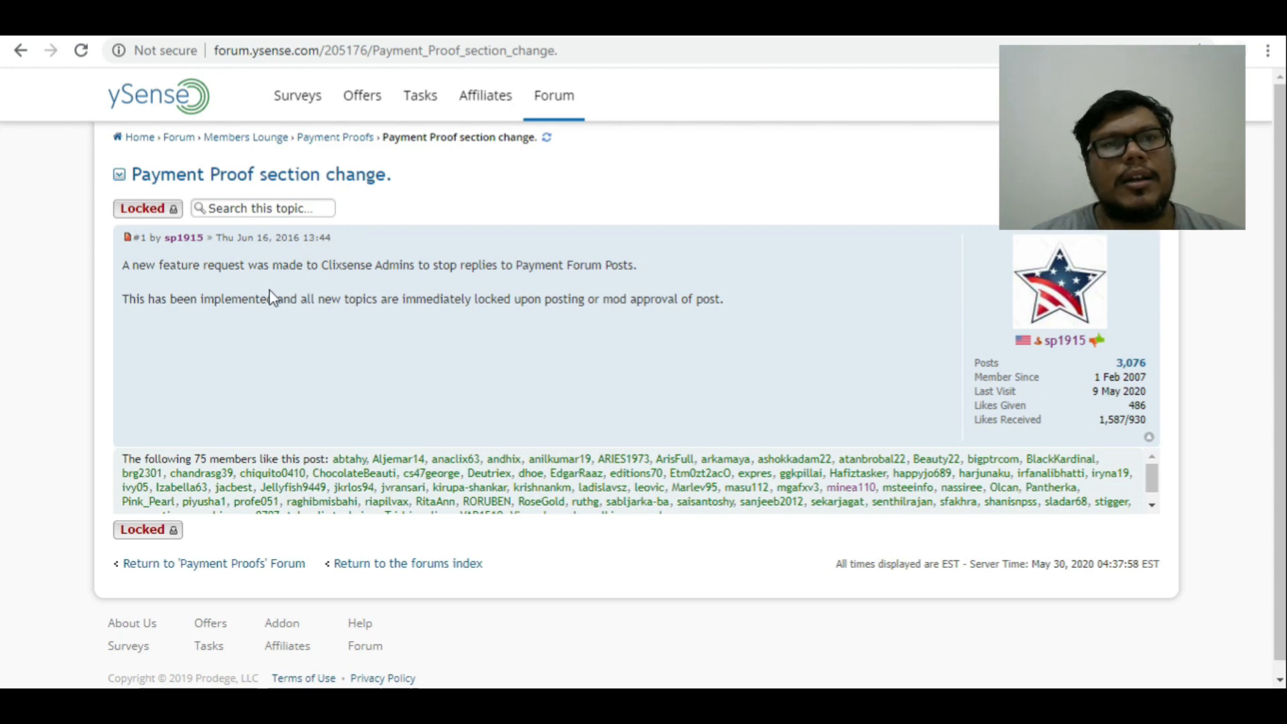
{"action": "mouse_move", "coordinate": [717, 319]}
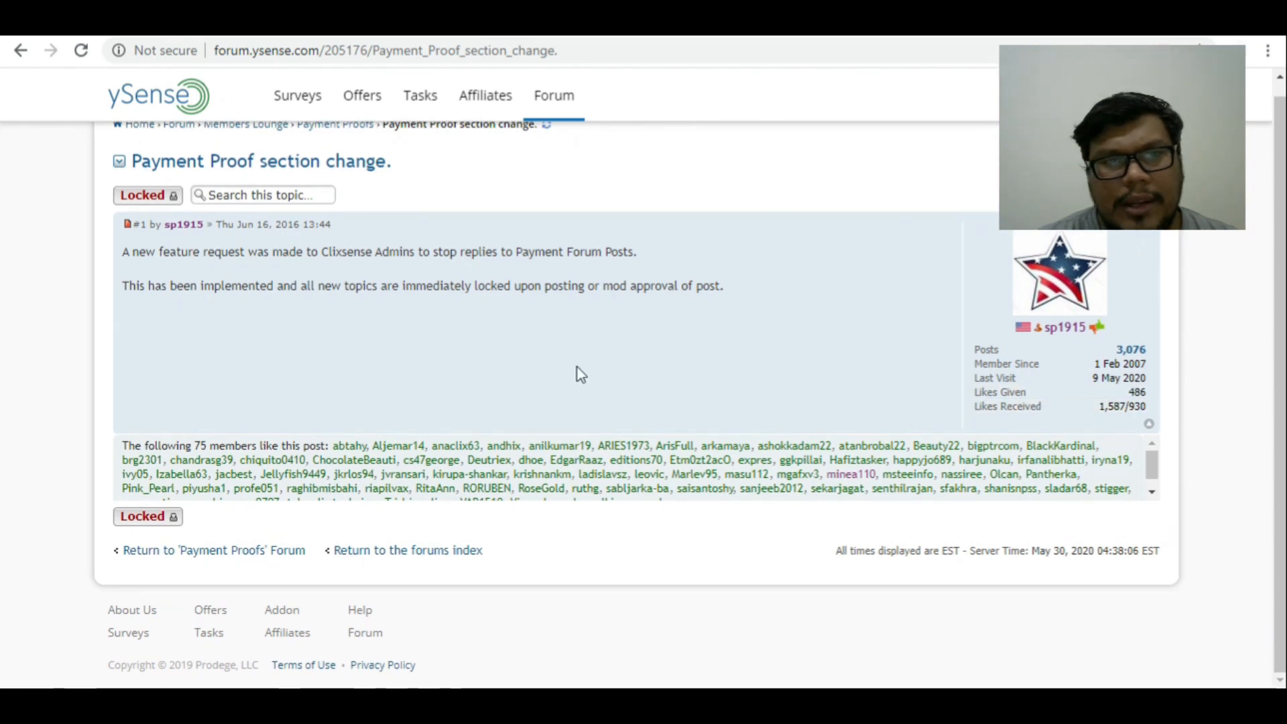
{"action": "mouse_move", "coordinate": [436, 387]}
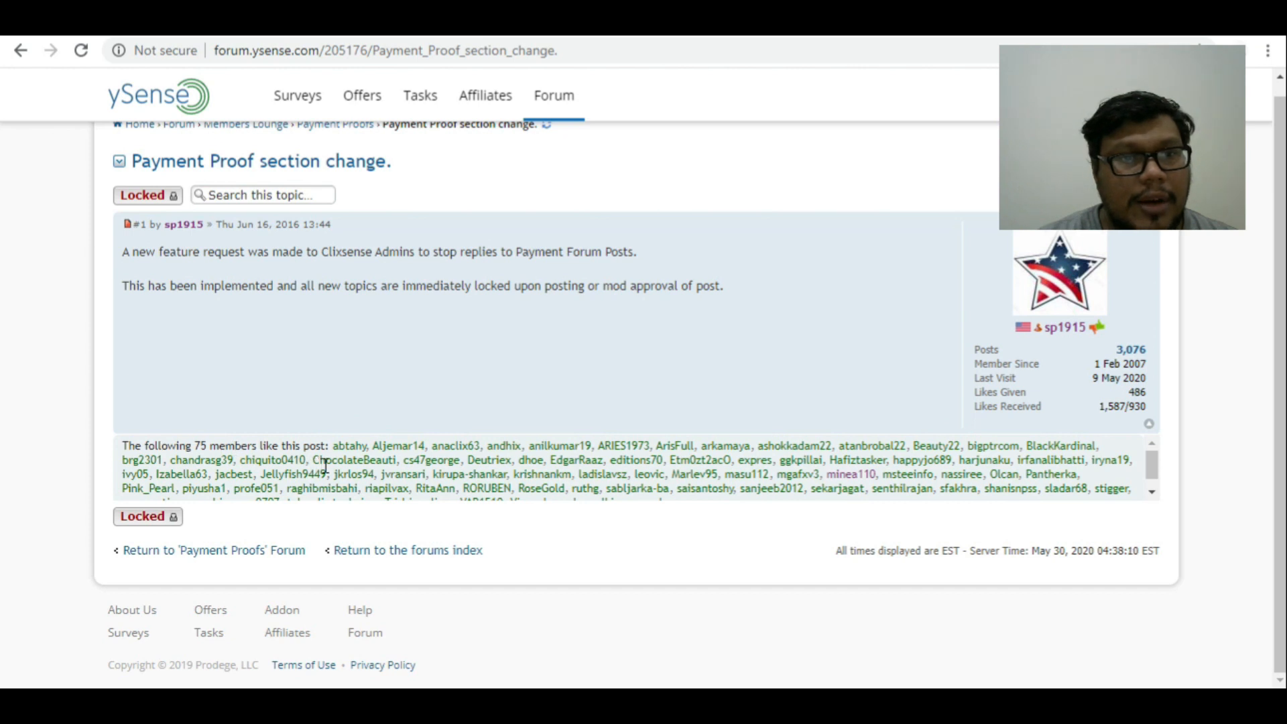
{"action": "mouse_move", "coordinate": [483, 339]}
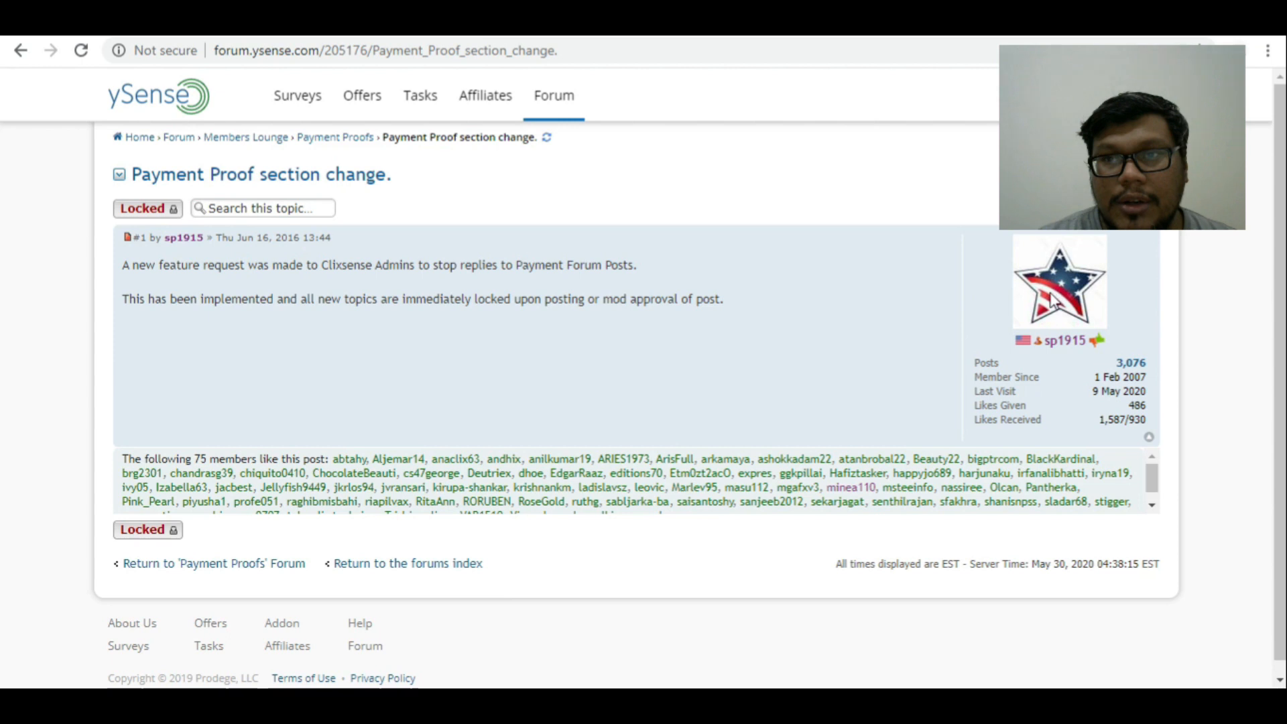
{"action": "mouse_move", "coordinate": [1135, 377]}
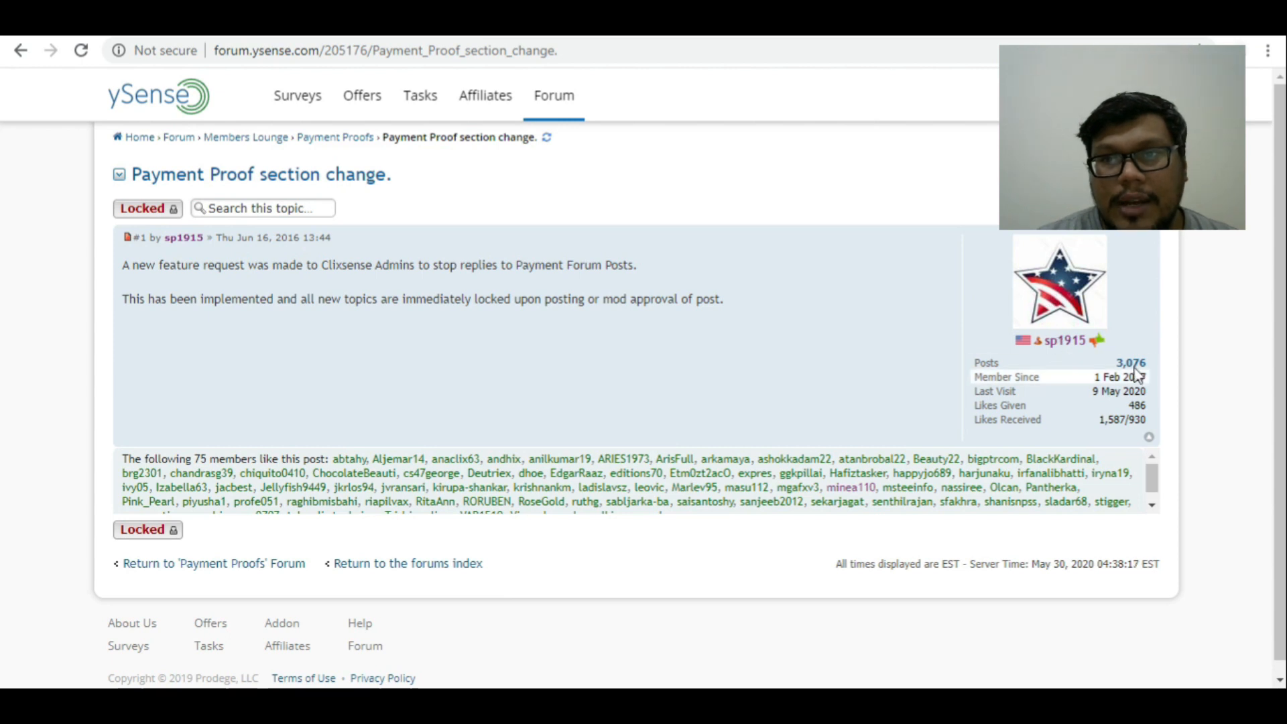
{"action": "mouse_move", "coordinate": [579, 109]}
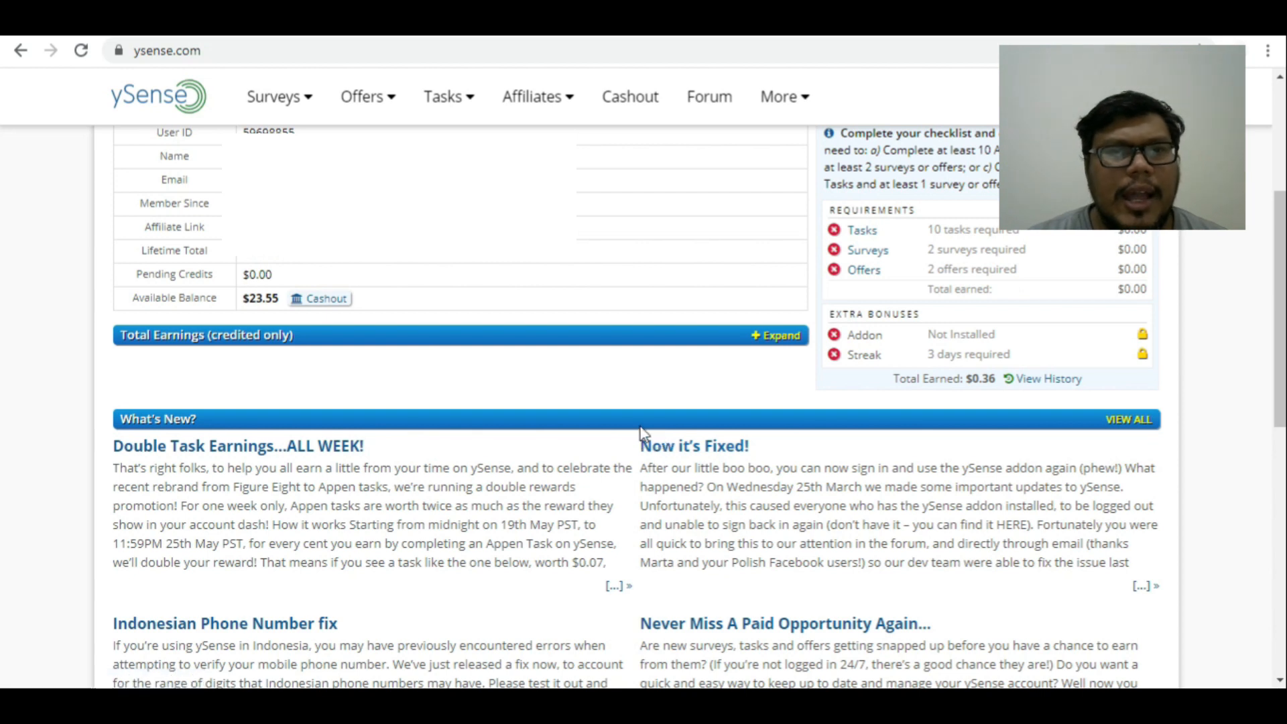
{"action": "mouse_move", "coordinate": [626, 433]}
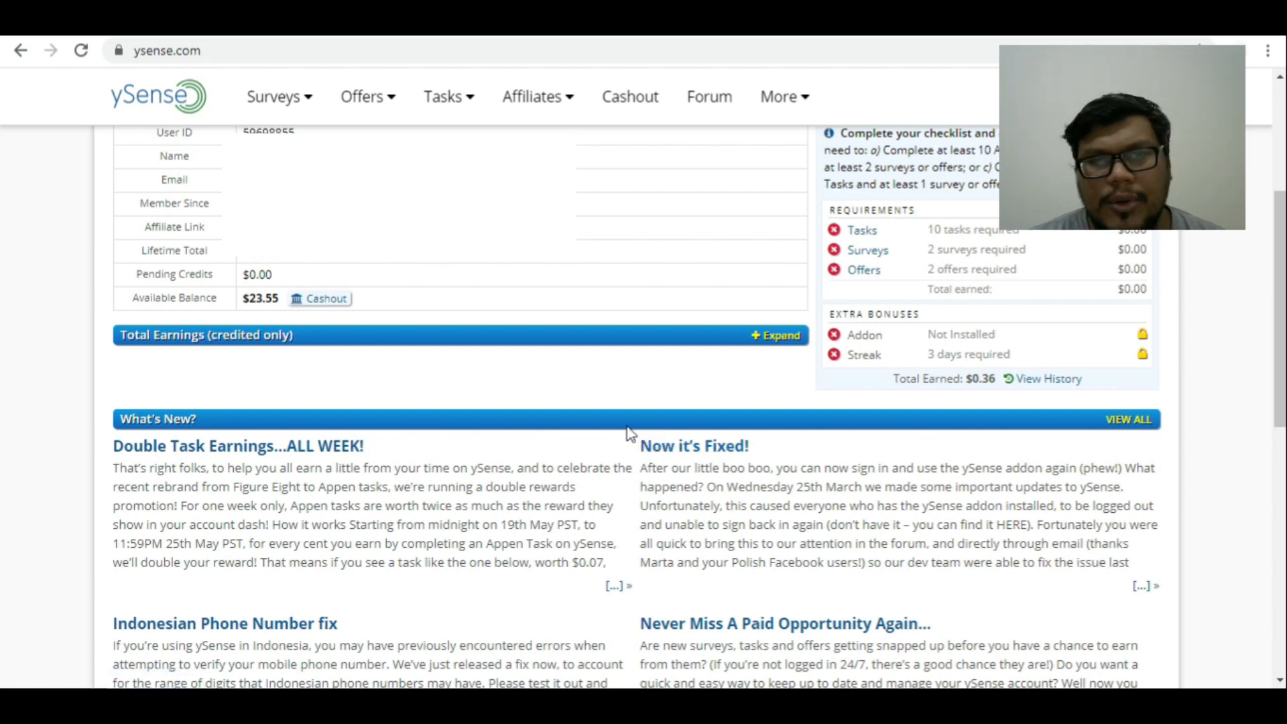